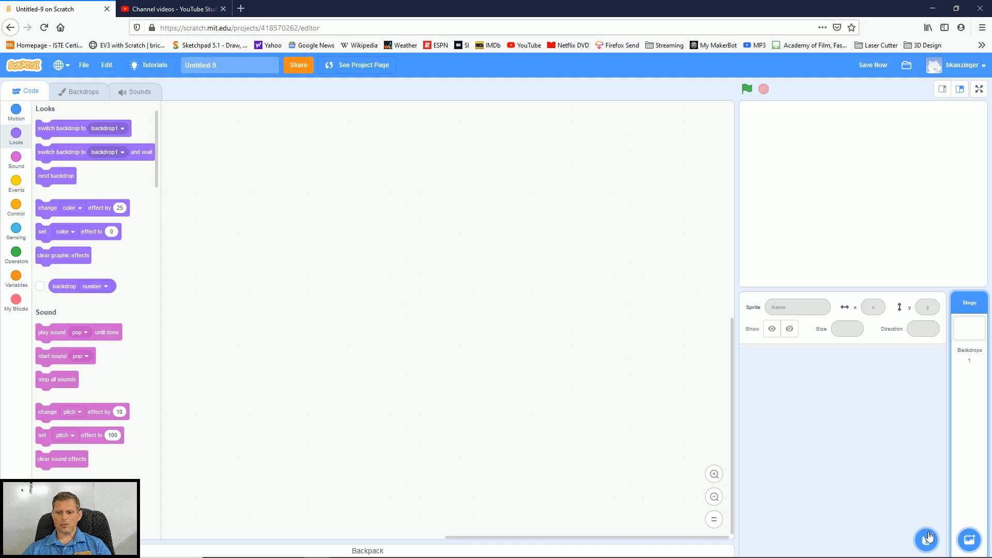
Add Abby from the sprite library and drag her toward the left of the stage.
left_click(927, 538)
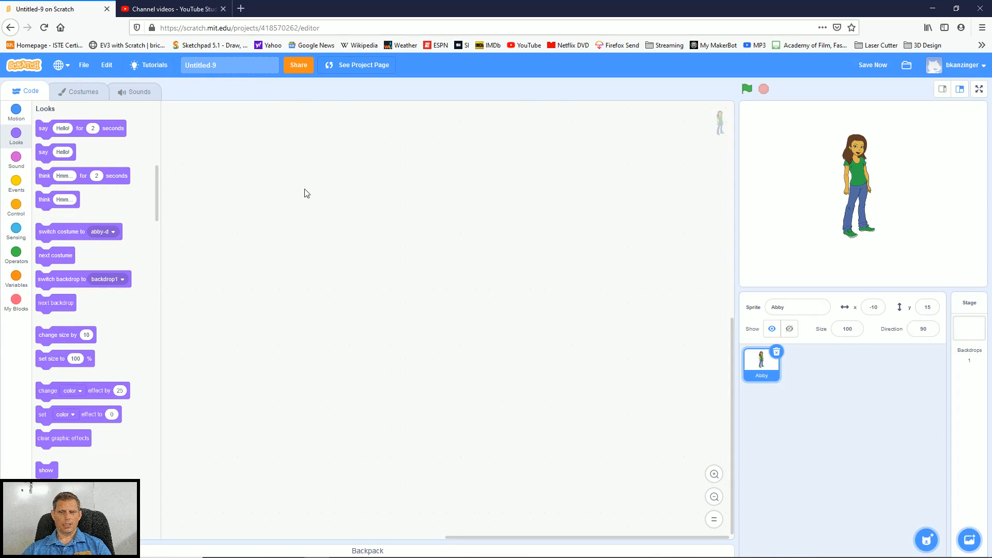
mouse_move(858, 171)
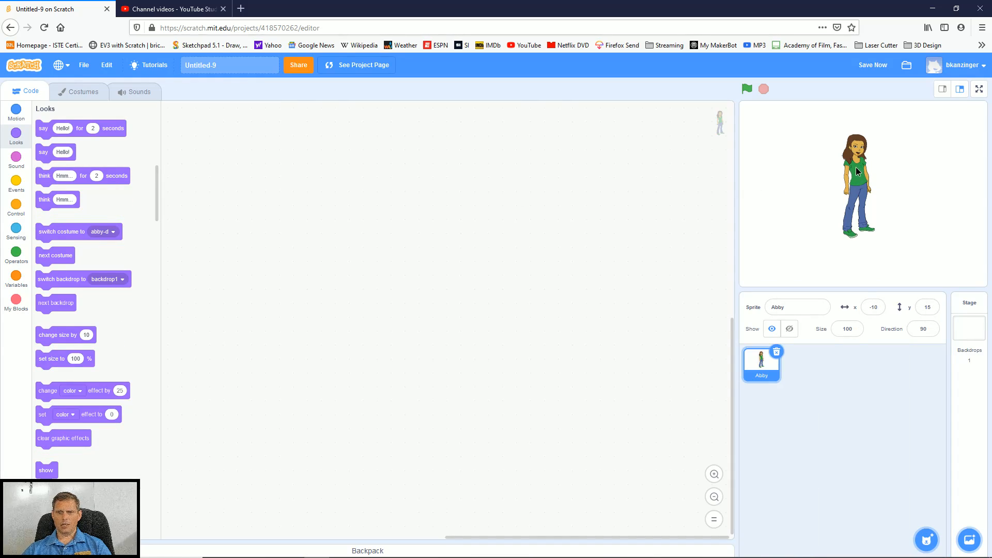
left_click_drag(857, 180, 787, 212)
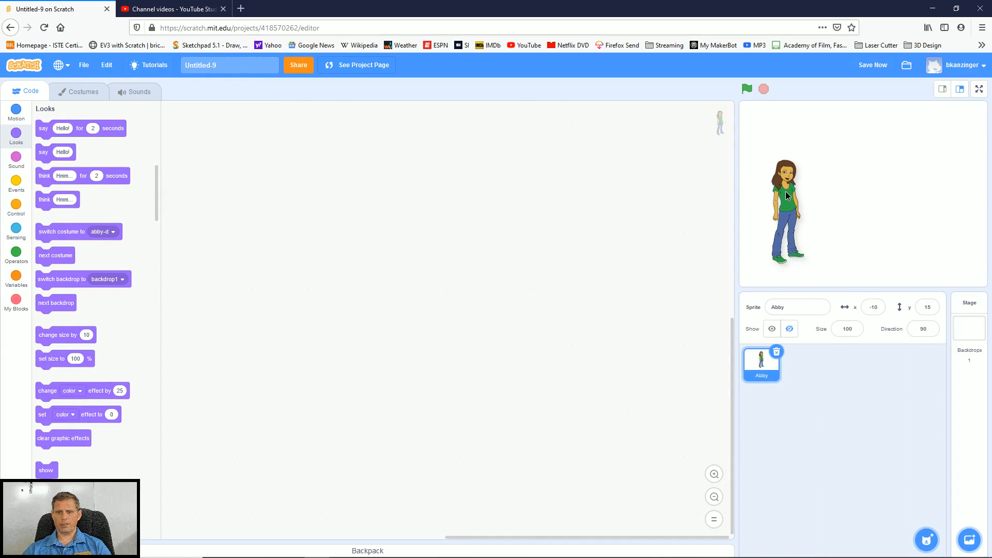
left_click(925, 539)
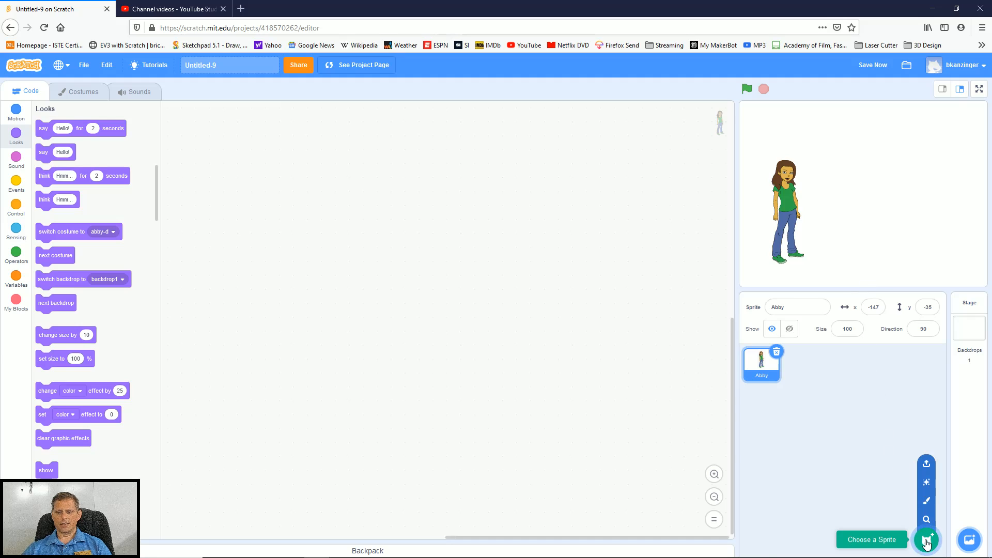
Browse the sprite library and add Dani as the second character.
left_click(925, 538)
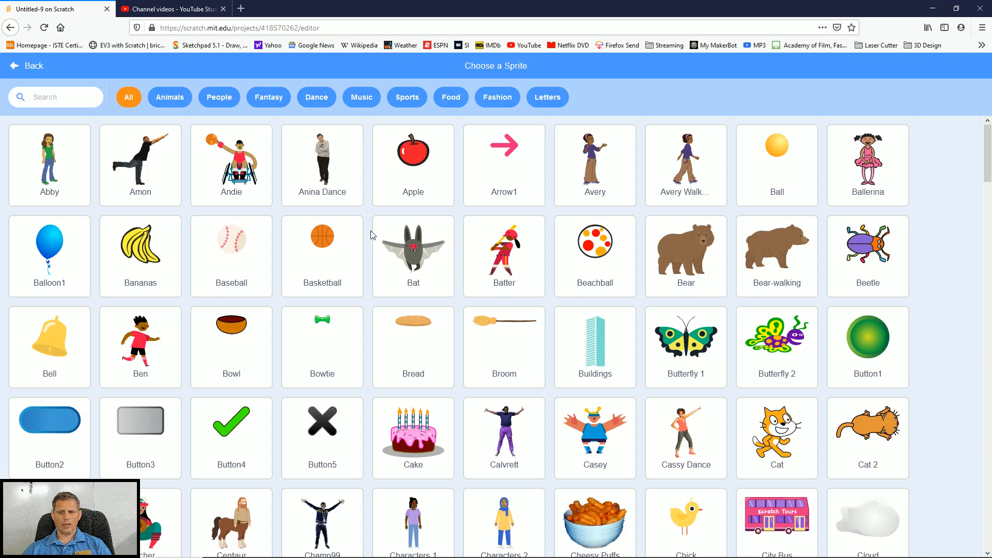
scroll("down", 3)
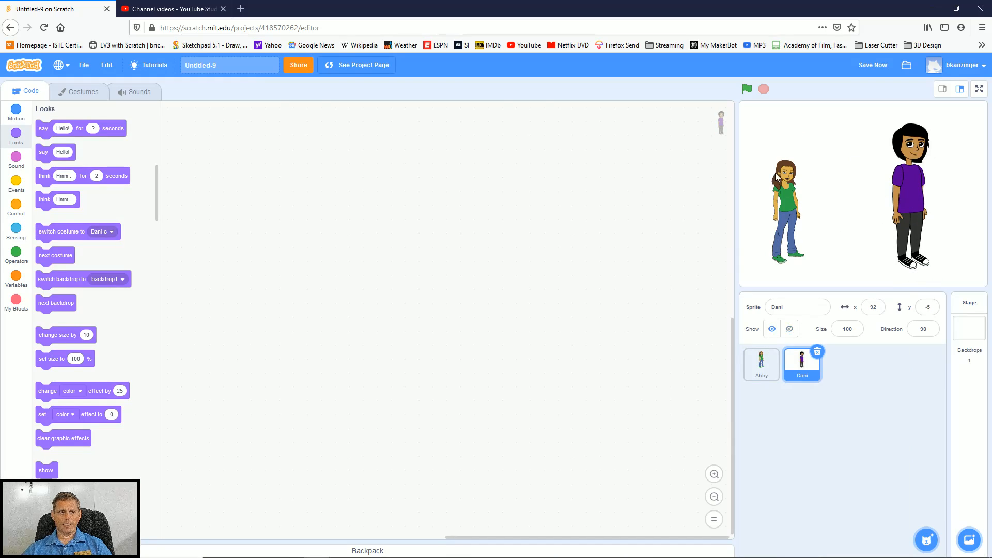
mouse_move(81, 92)
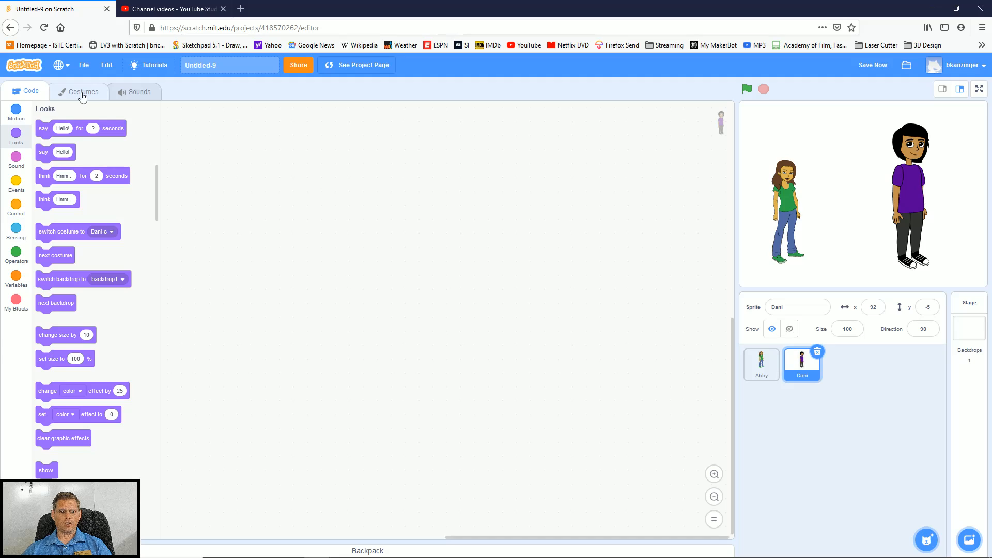
Give Dani the purple-shirt Dani-a costume at size 75, then show Abby's costumes.
left_click(81, 91)
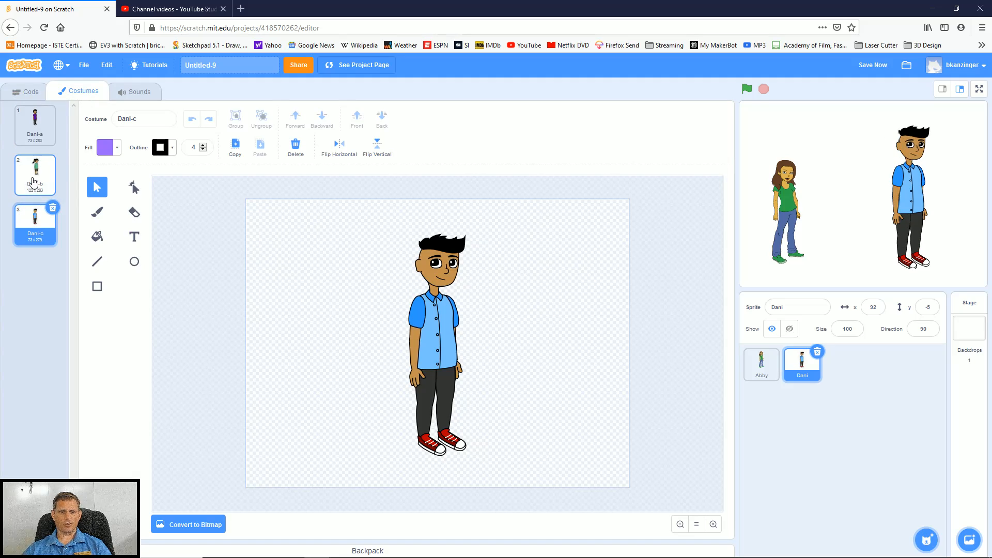
left_click(34, 124)
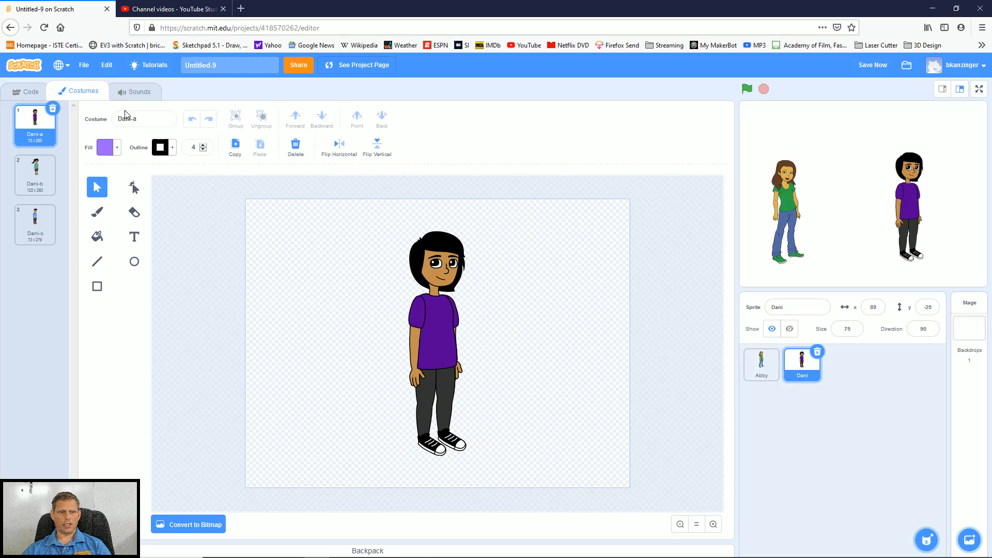
left_click(338, 144)
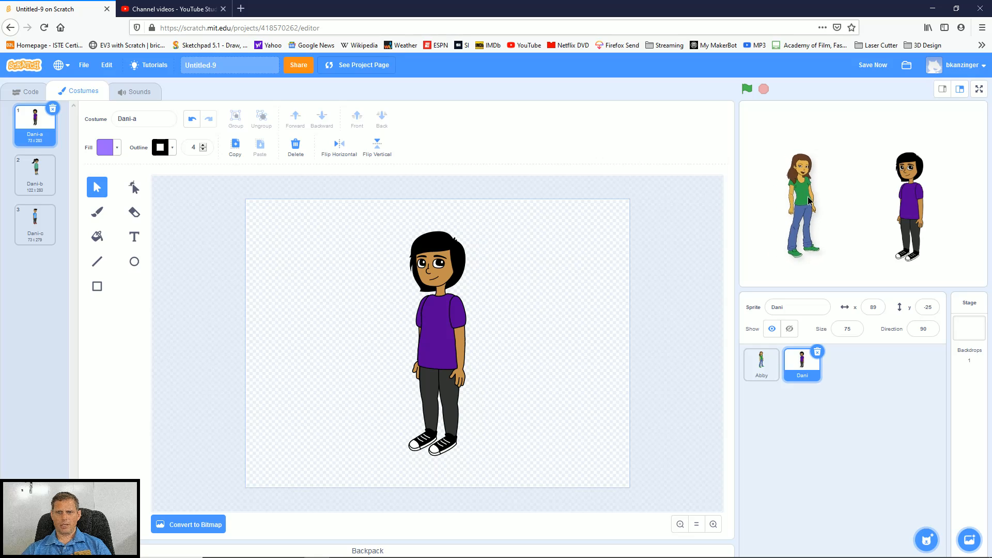
left_click(761, 364)
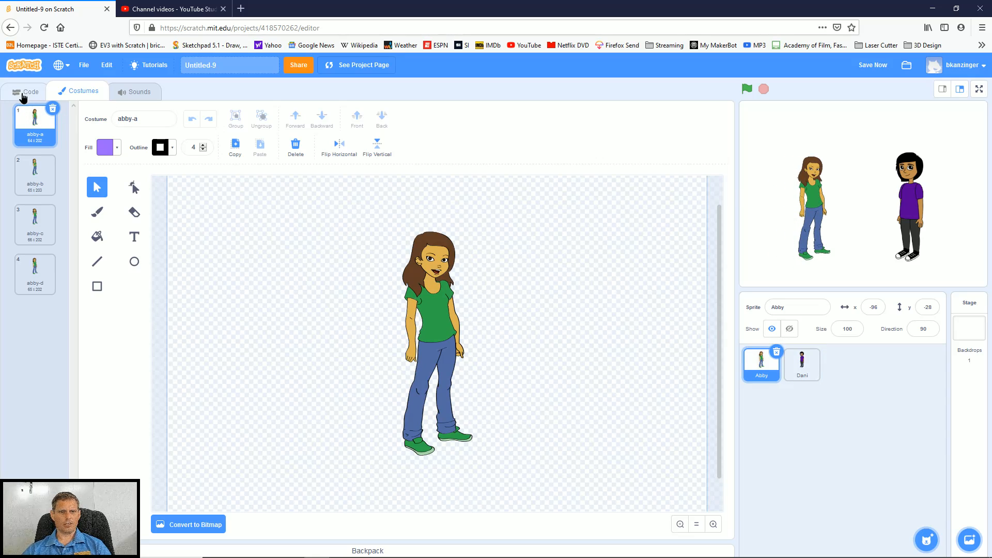
Add the Chalkboard backdrop and move Abby further left and Dani further right.
left_click(26, 91)
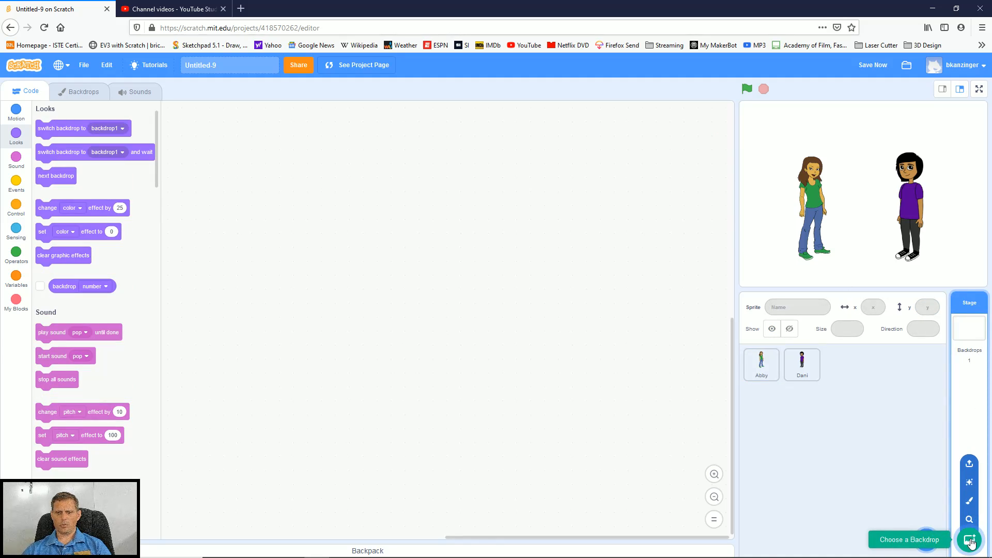
left_click(970, 539)
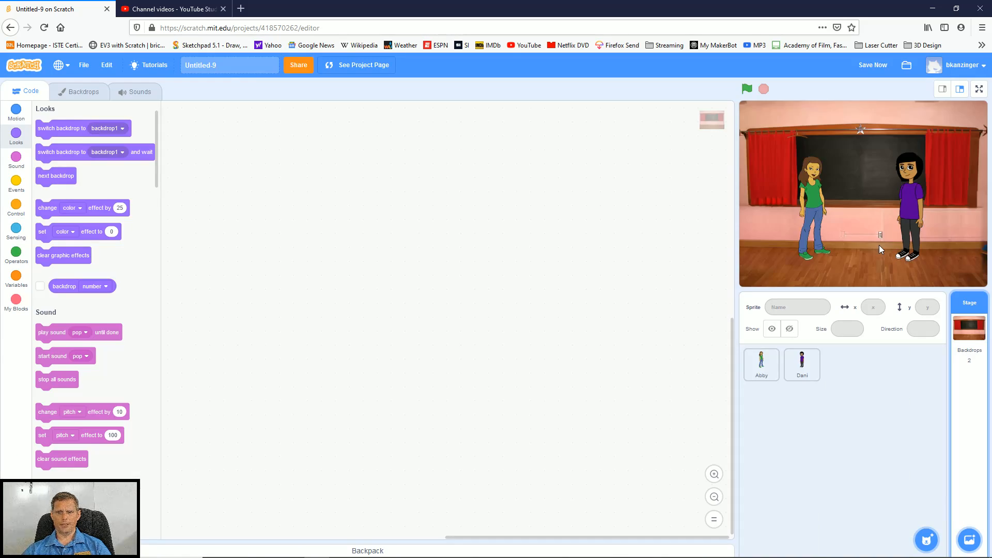
left_click(761, 364)
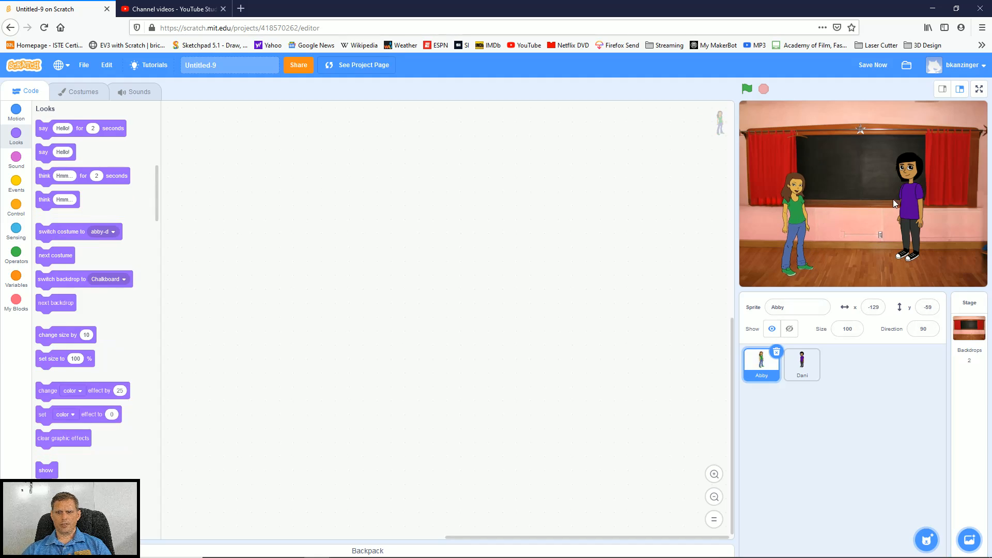
left_click(801, 364)
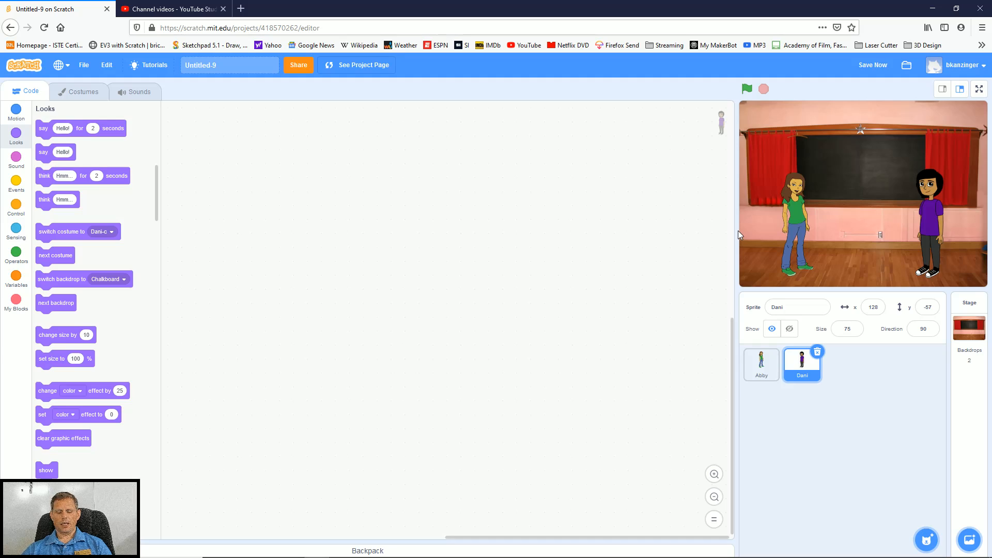
mouse_move(562, 192)
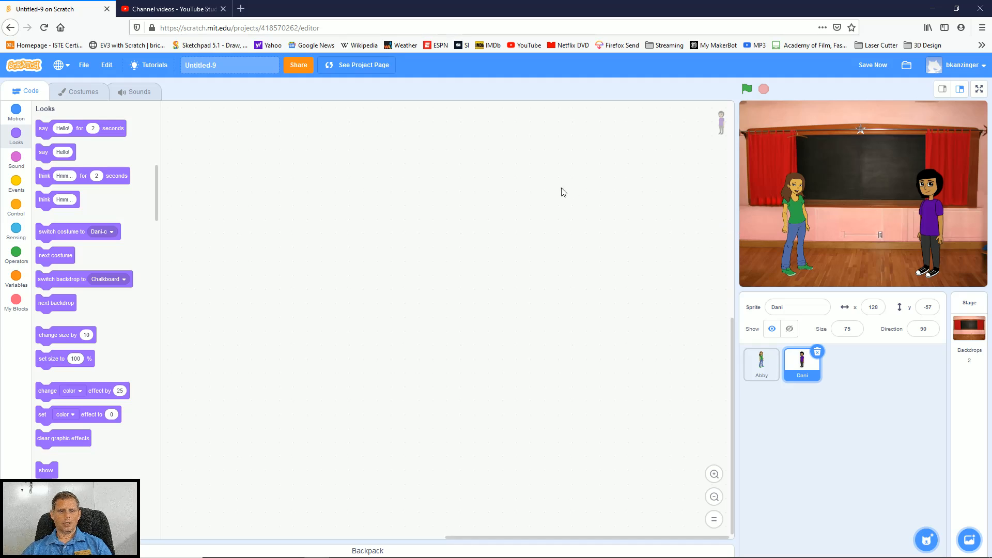
mouse_move(497, 192)
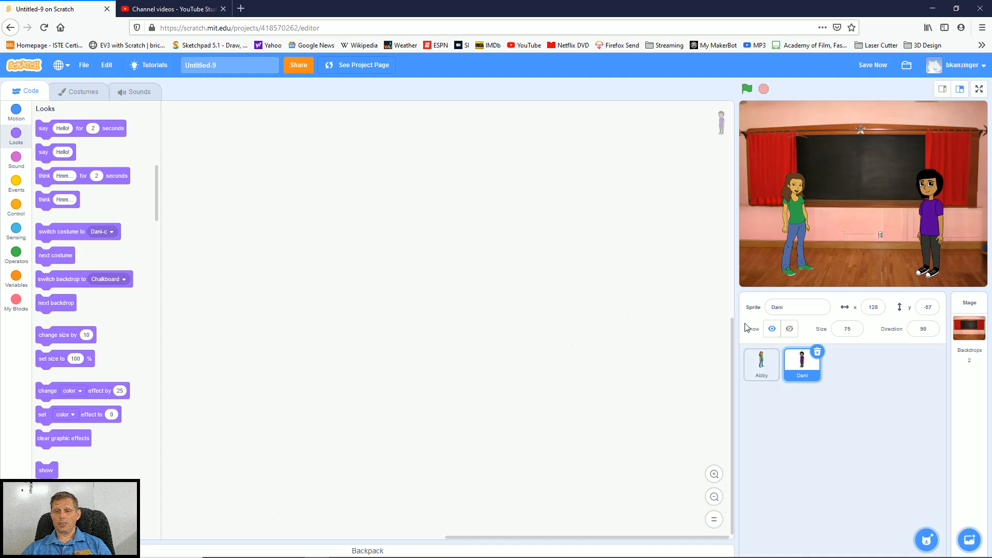
left_click(761, 364)
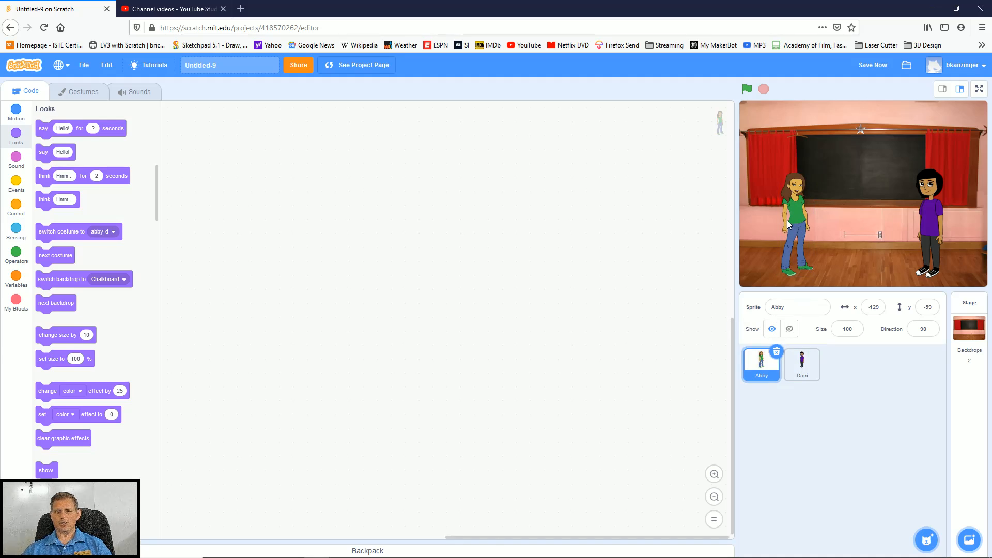
mouse_move(746, 88)
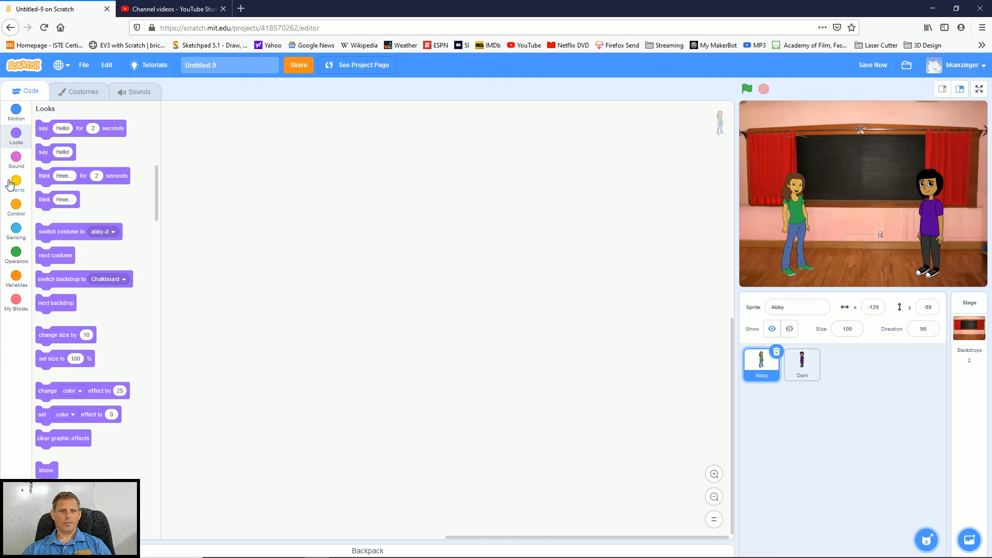
left_click(16, 183)
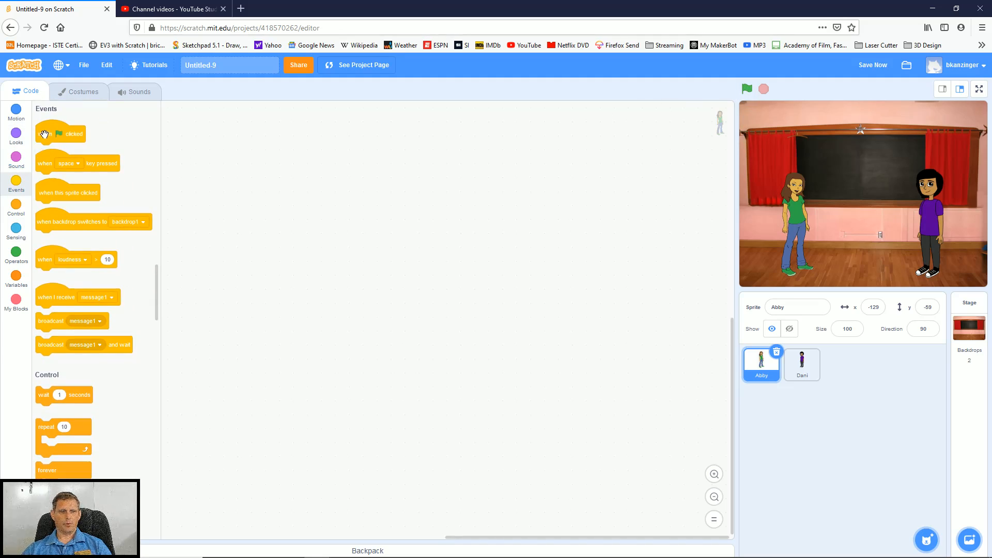
left_click_drag(61, 133, 253, 135)
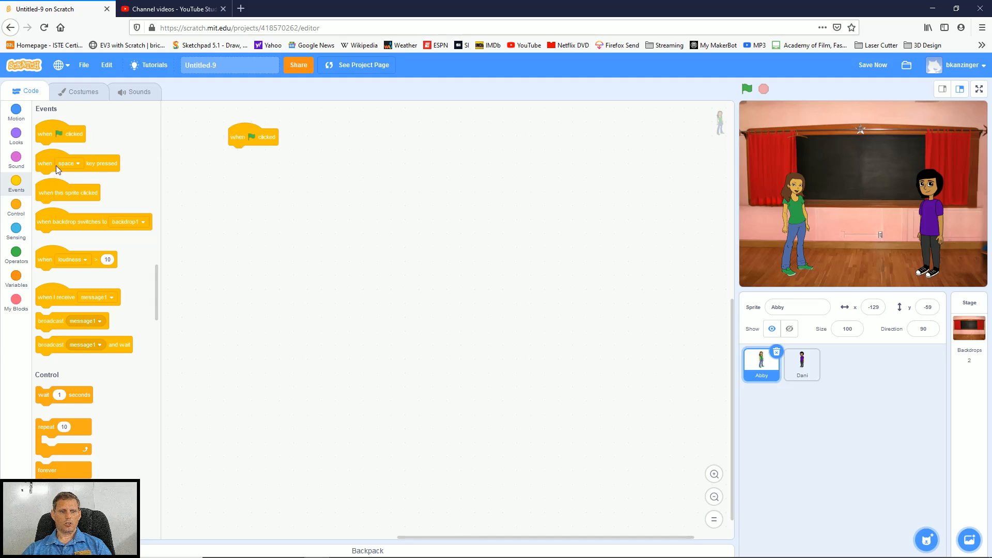
left_click(67, 163)
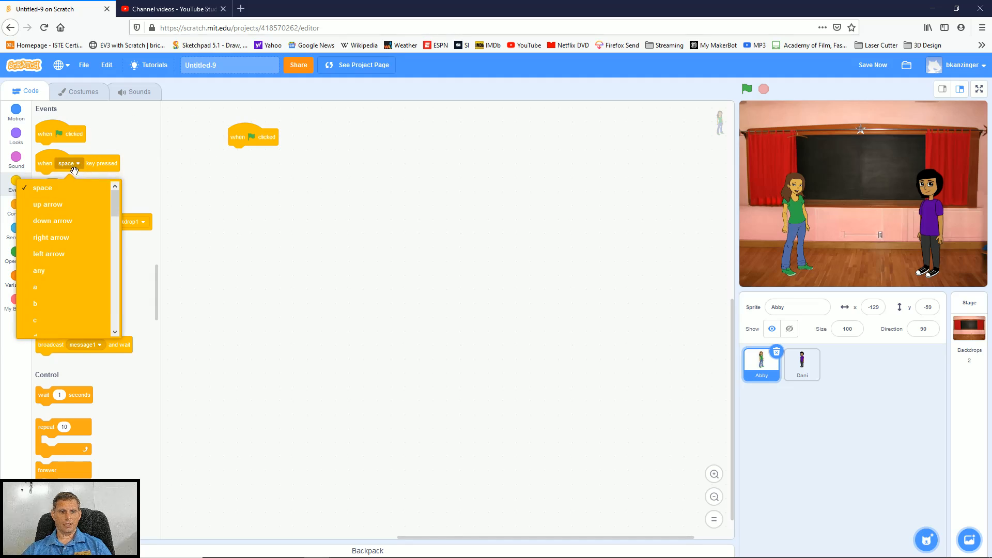
scroll("down", 3)
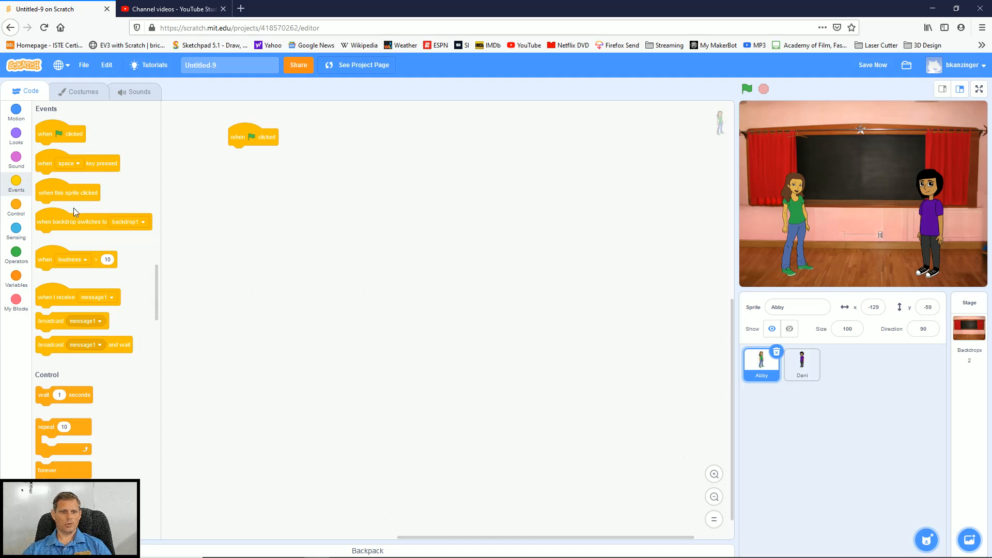
mouse_move(324, 191)
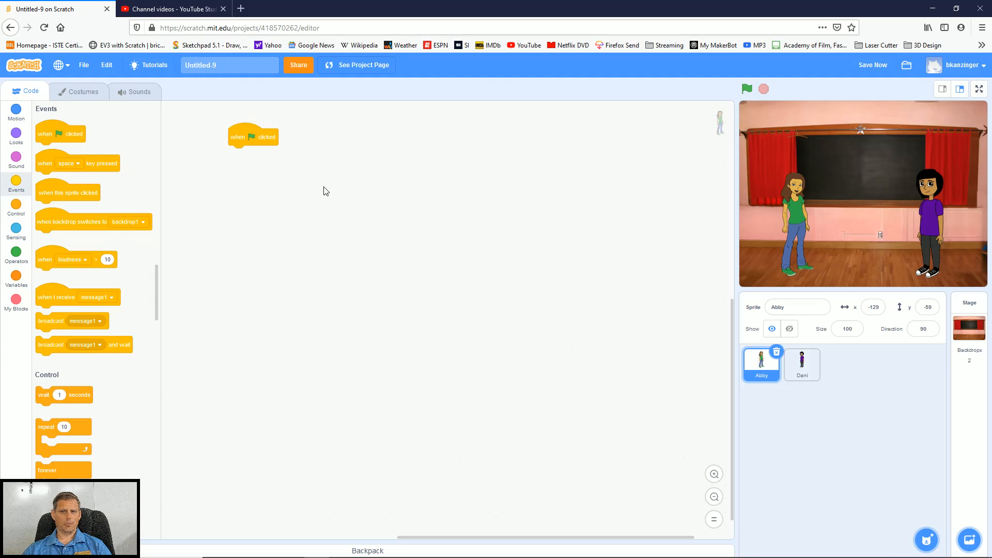
mouse_move(817, 203)
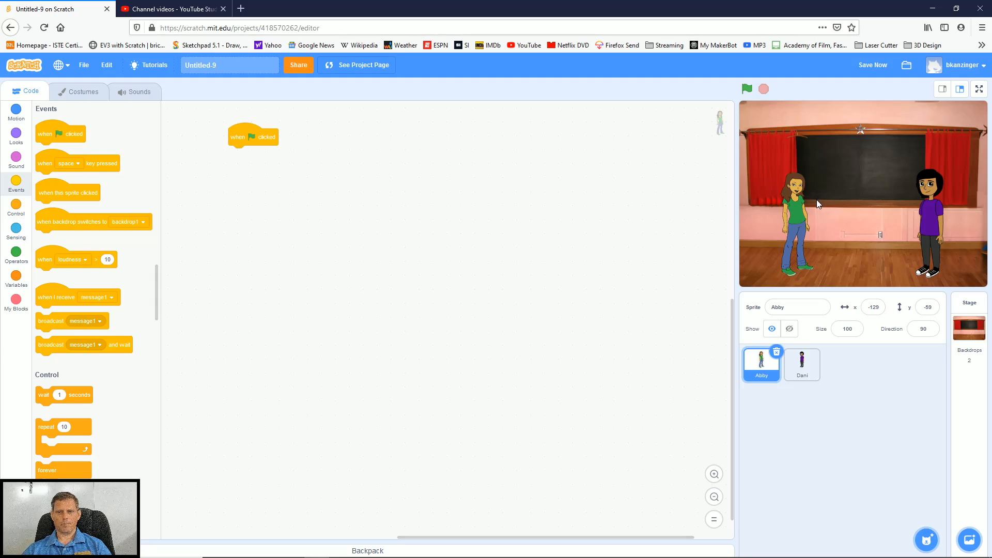
mouse_move(82, 162)
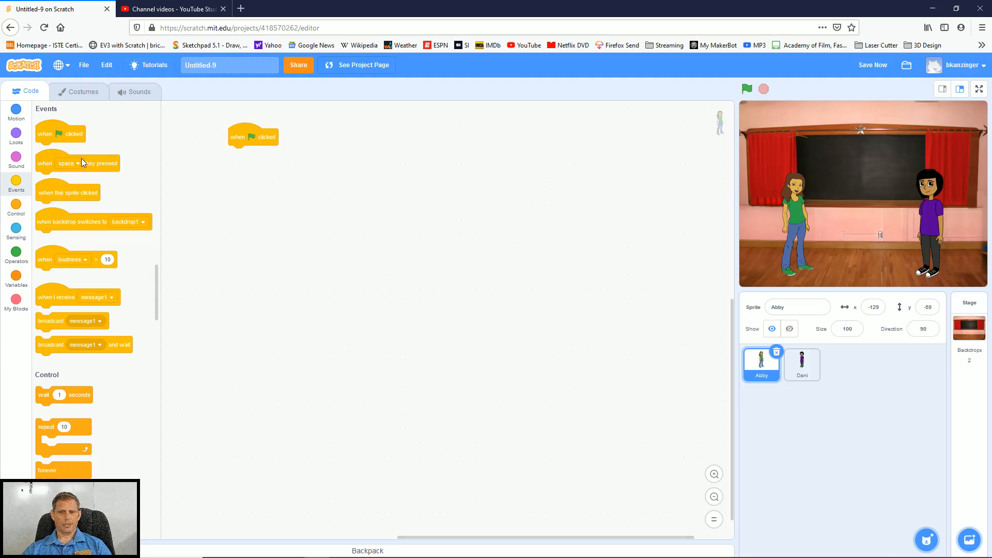
mouse_move(17, 140)
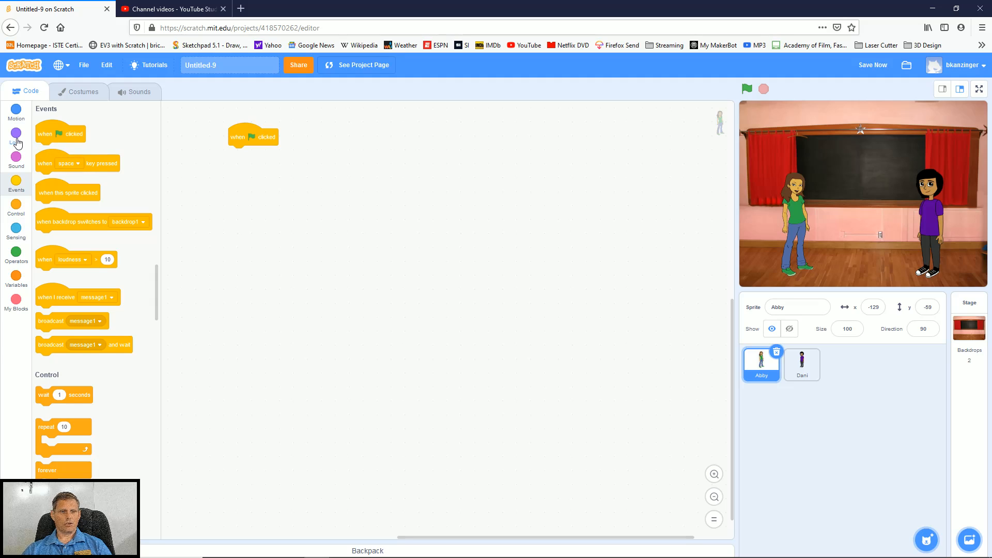
Attach a timed speech block under Abby's green-flag script and test-run it.
left_click(16, 138)
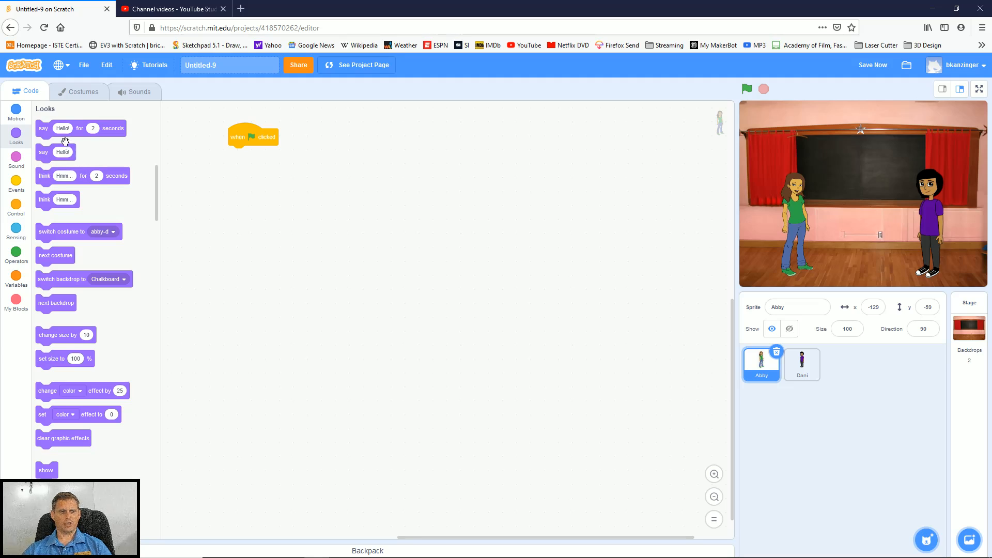
left_click_drag(80, 128, 273, 154)
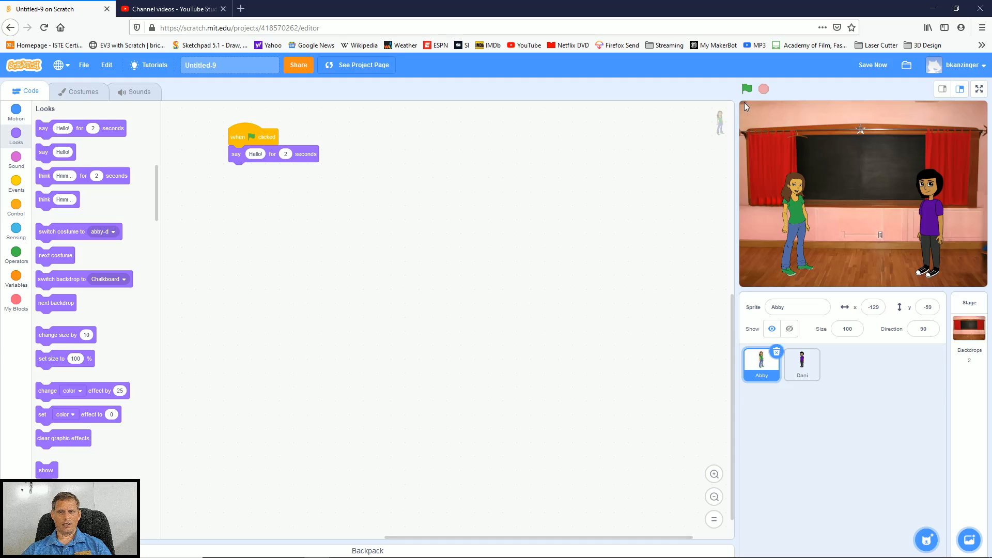
left_click(746, 89)
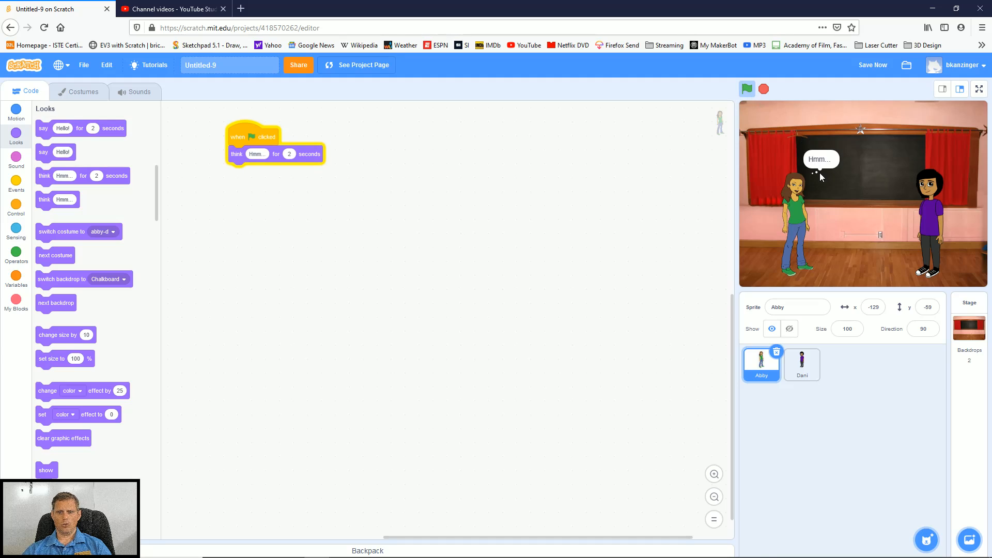
Replace the thought block with a 2-second say block reading 'Hi Dani, how are you doing?'.
left_click_drag(256, 154, 190, 176)
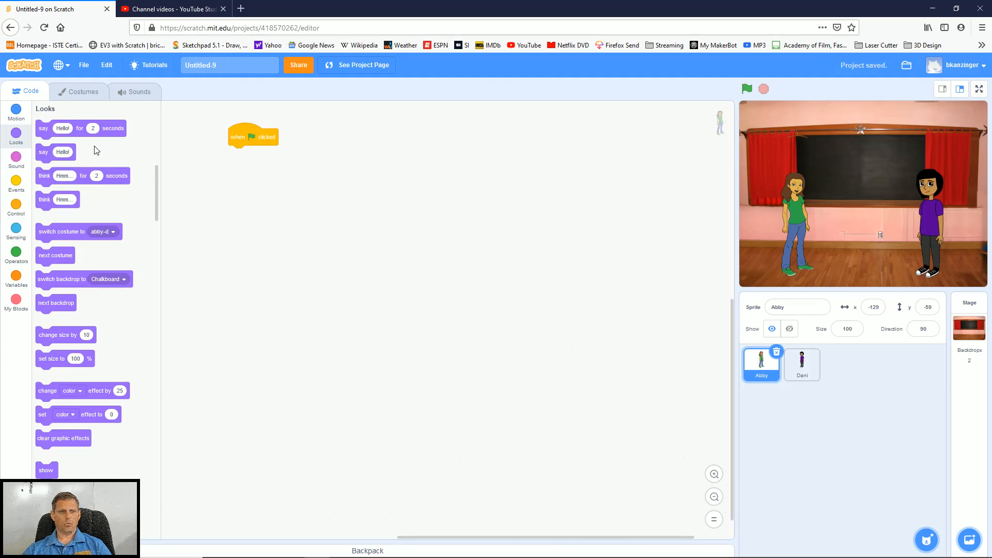
left_click_drag(55, 152, 223, 174)
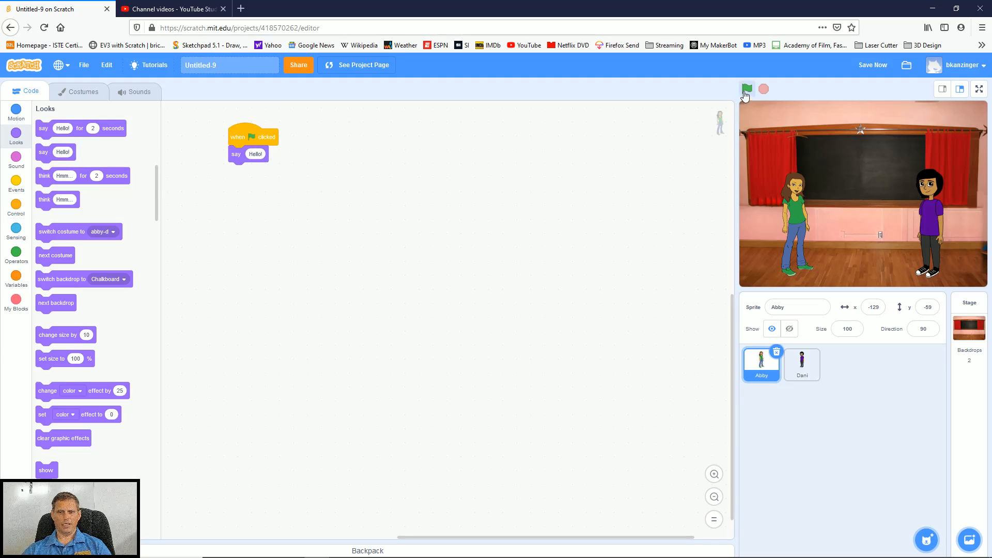
left_click(746, 88)
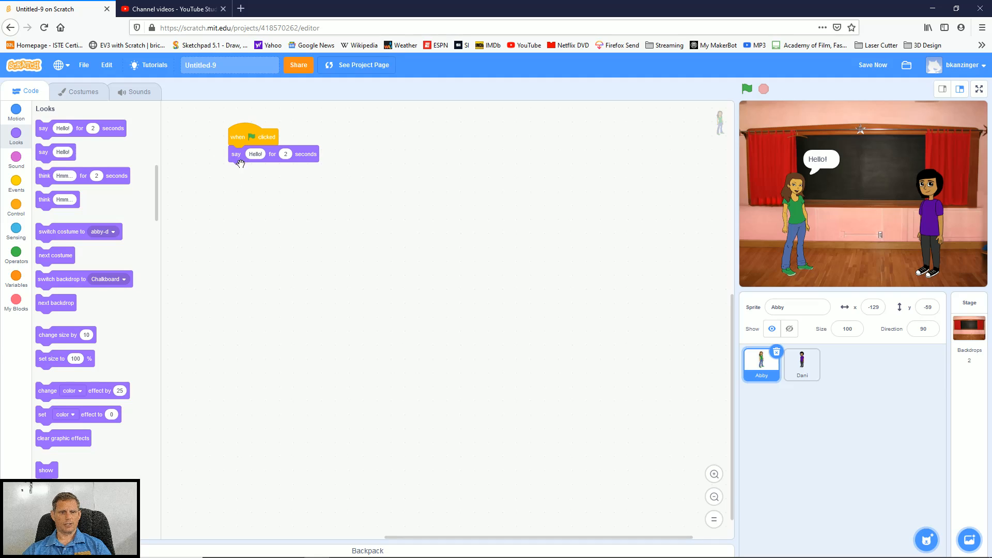
mouse_move(224, 209)
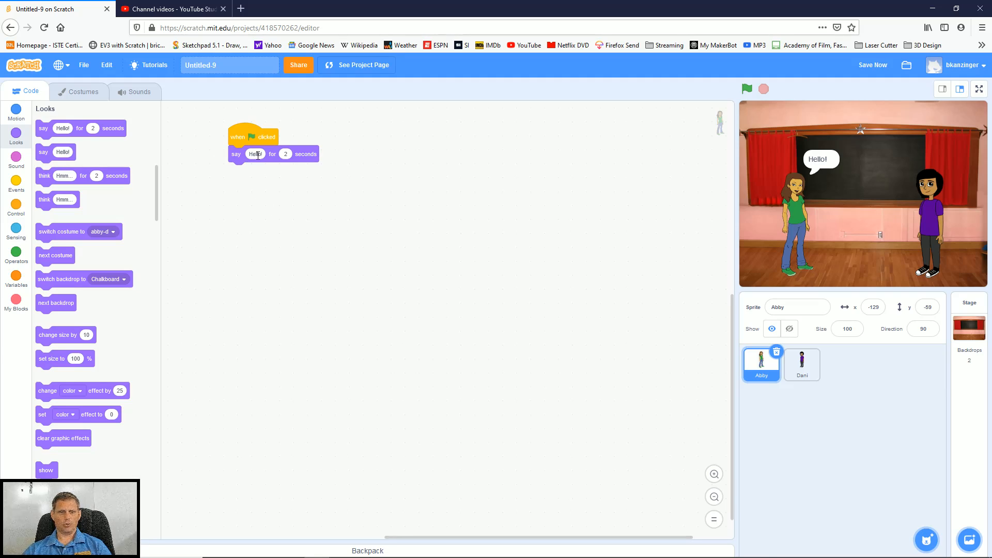
type("Hi!")
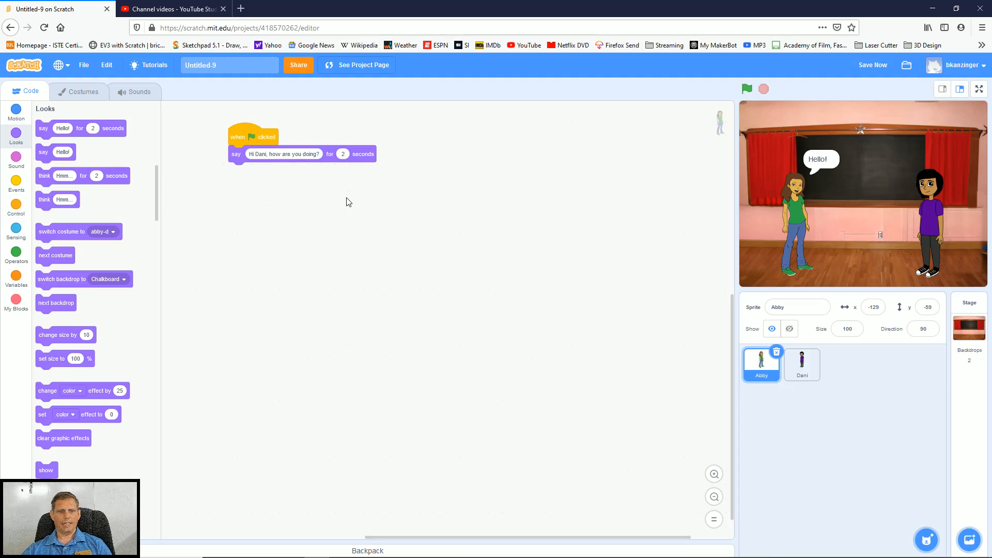
left_click(801, 365)
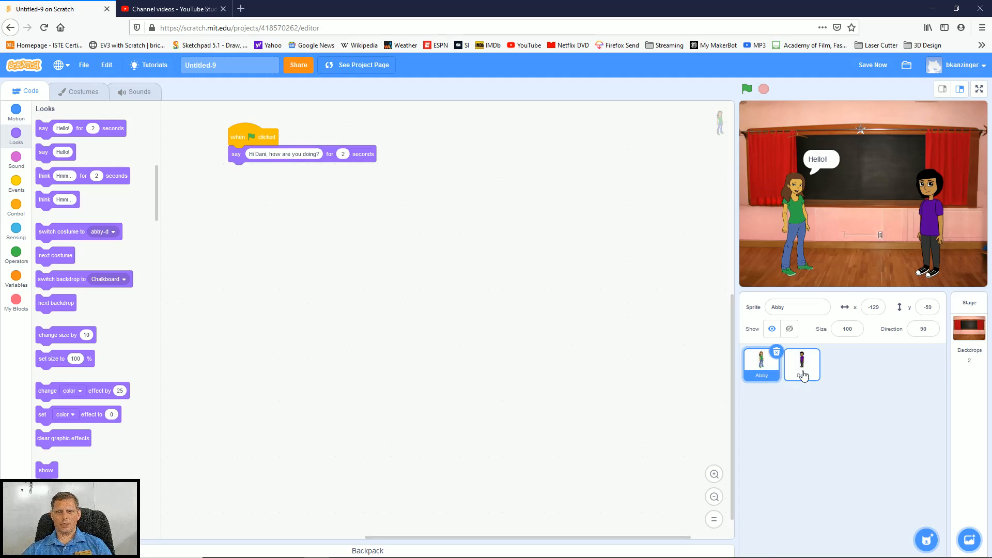
Run the project to review Abby's greeting.
left_click(802, 365)
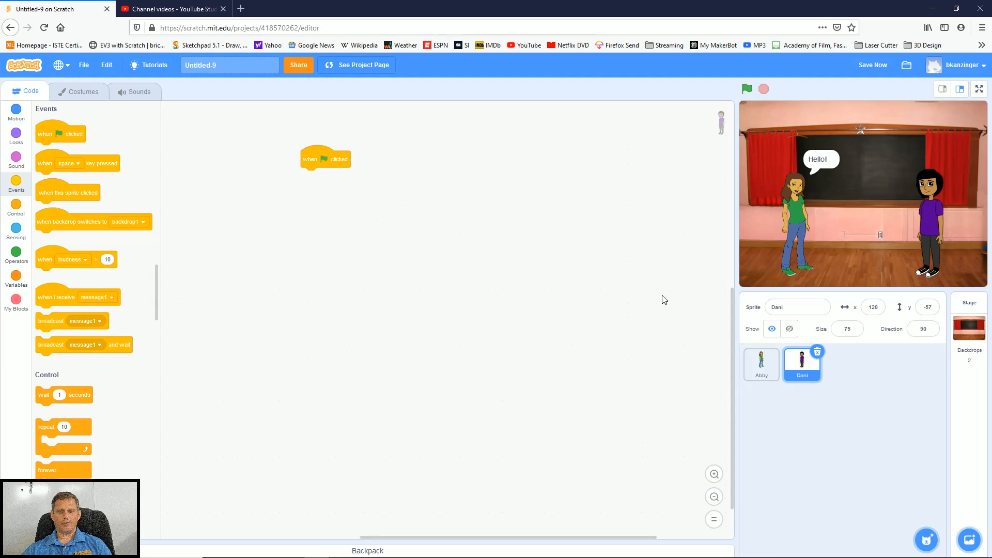
left_click(760, 364)
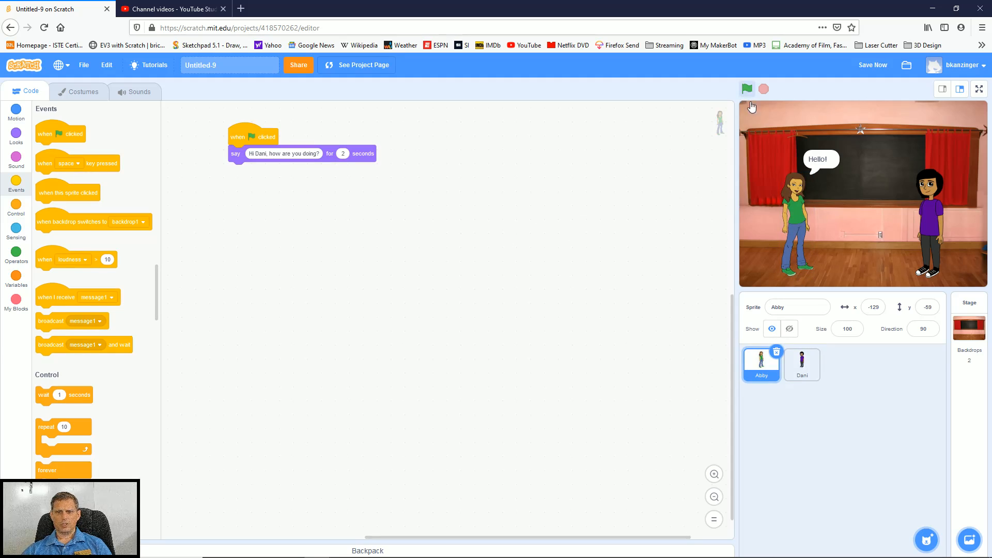
left_click(747, 88)
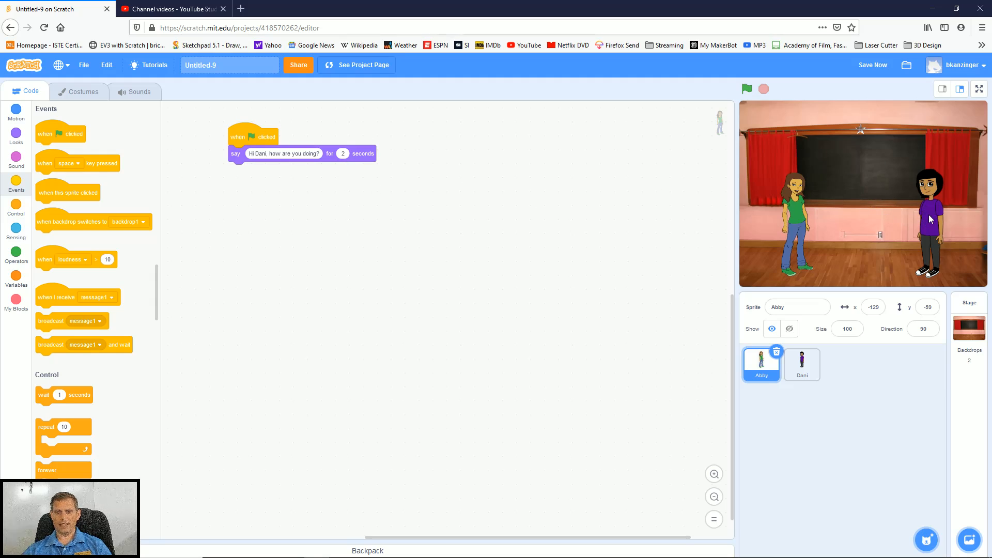
mouse_move(375, 203)
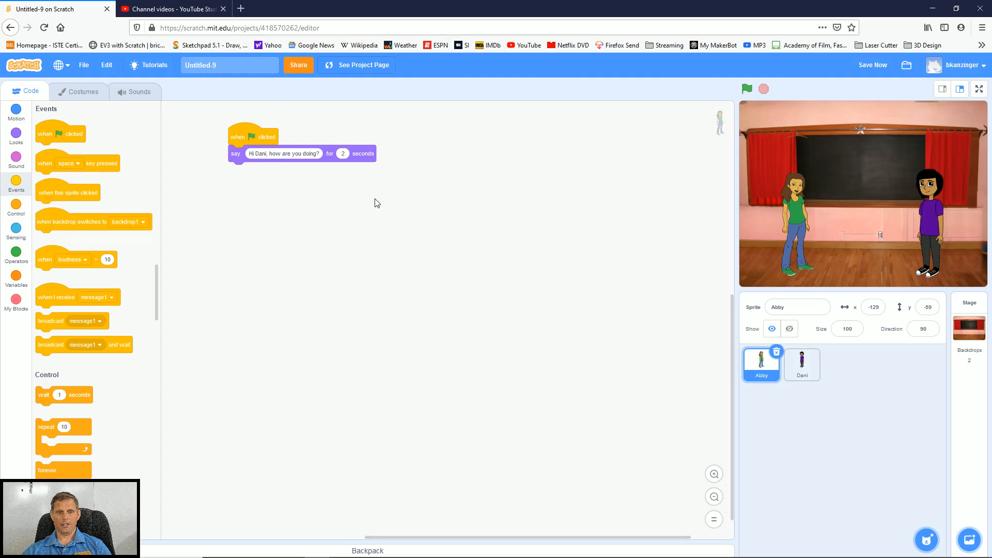
Stack a wait block set to 2 seconds under Dani's green-flag trigger.
left_click(801, 364)
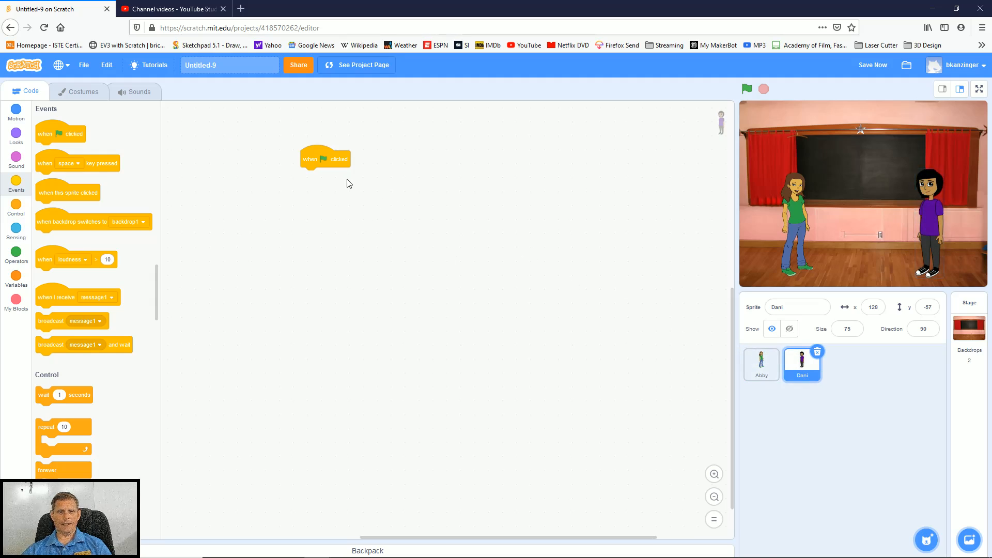
mouse_move(360, 212)
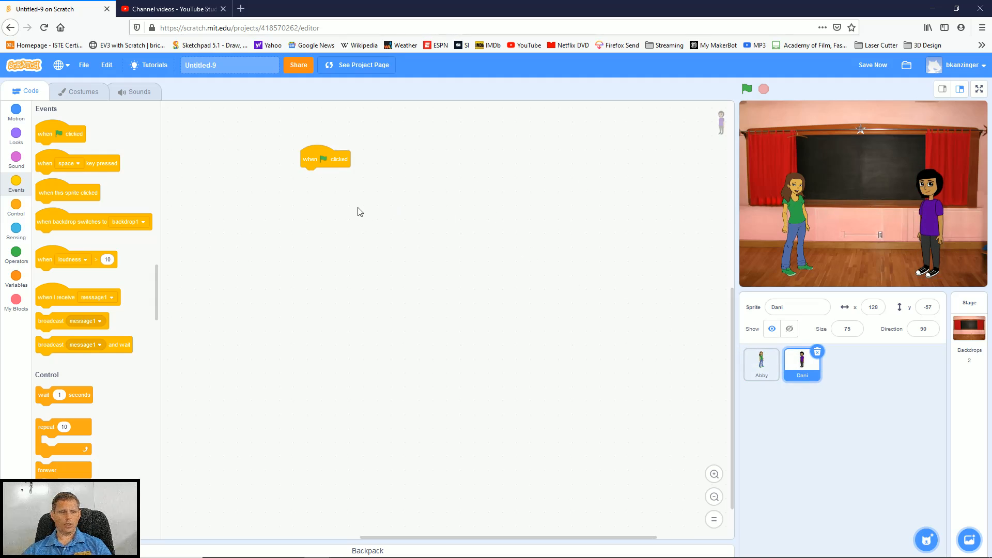
left_click(16, 205)
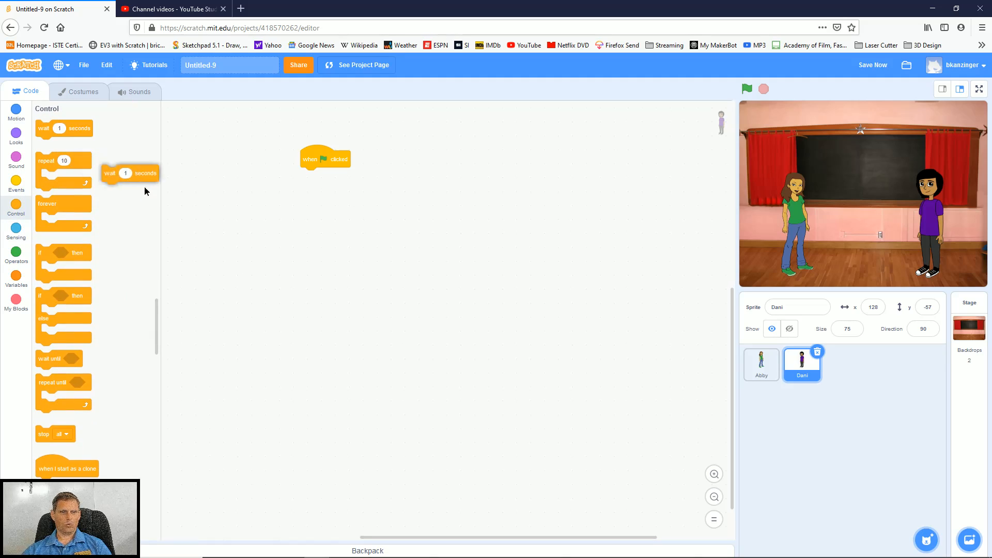
left_click_drag(130, 172, 326, 176)
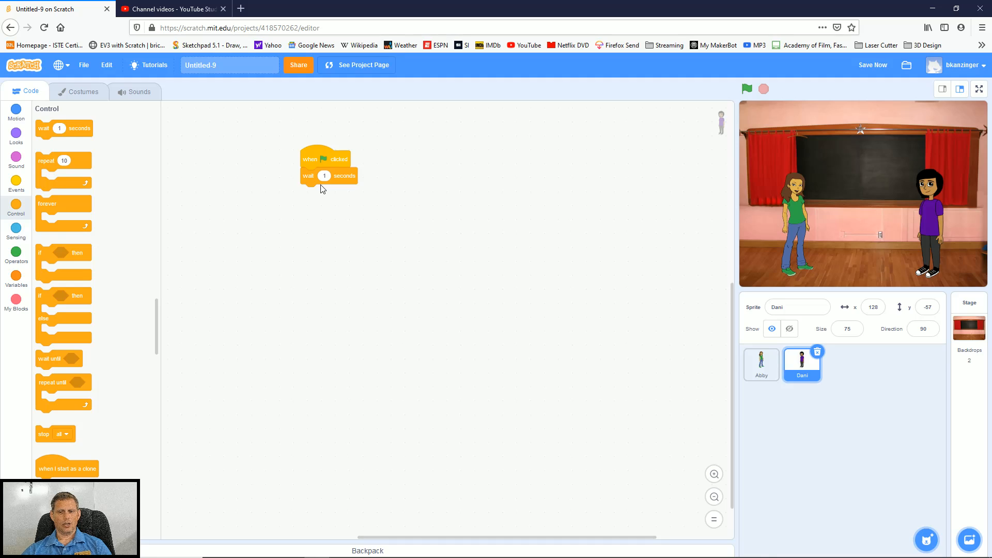
left_click(323, 175)
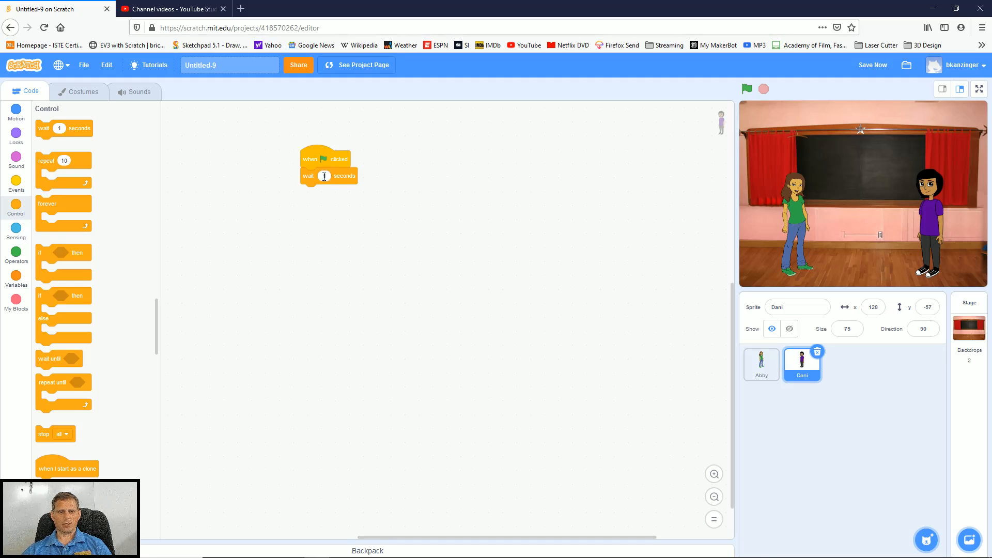
type("2")
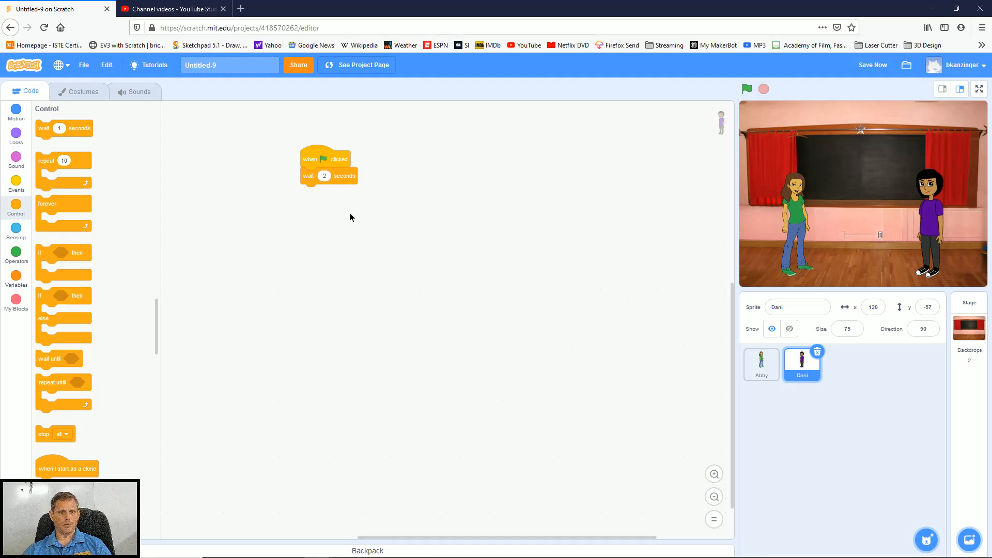
left_click(16, 133)
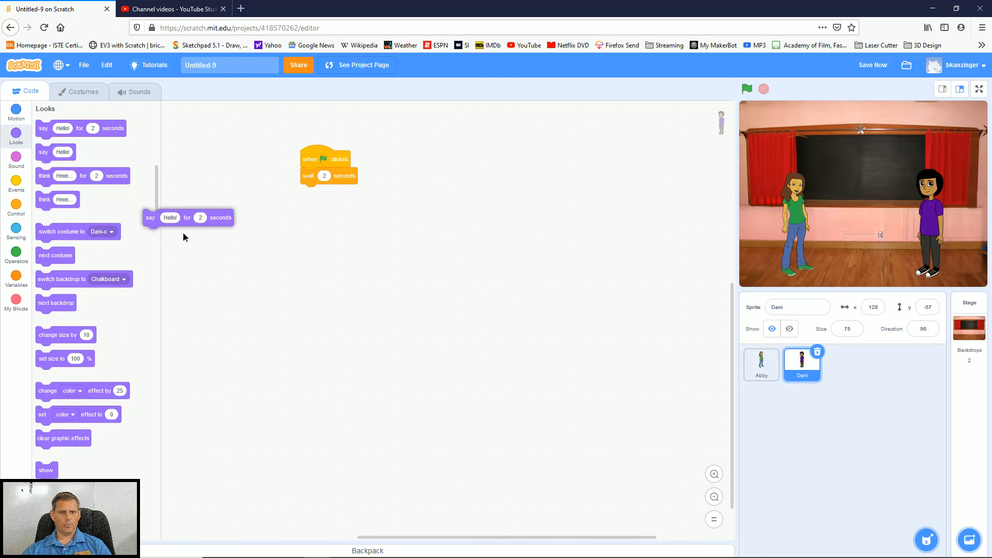
Add a 2-second say block under Dani's wait: 'I'm doing great, how are you?'.
left_click_drag(150, 217, 308, 193)
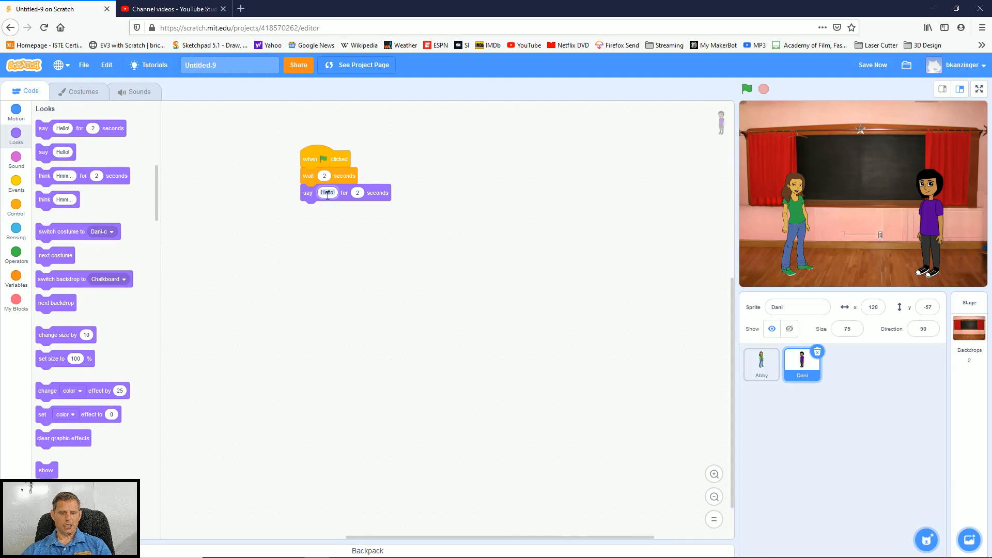
type("I'm doing great, how are you?")
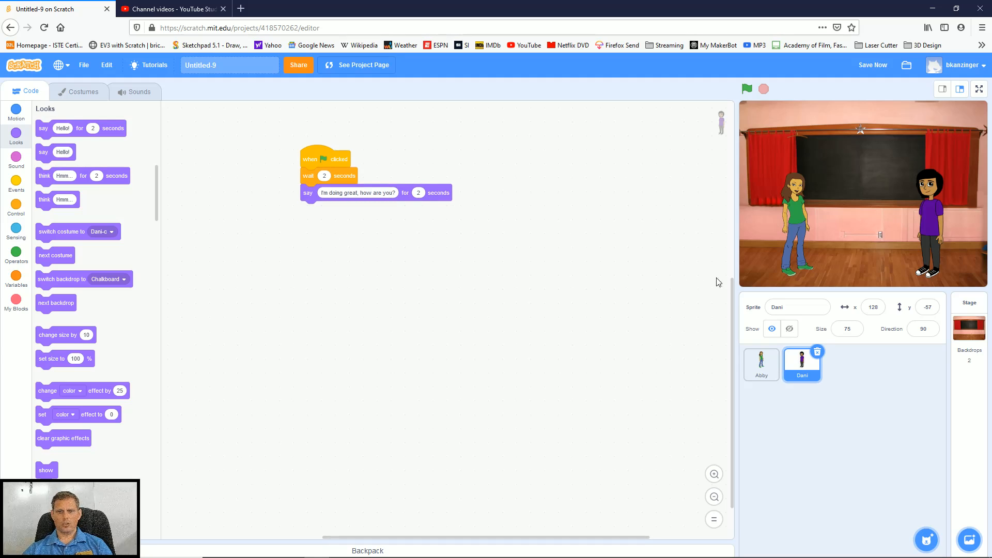
left_click(747, 89)
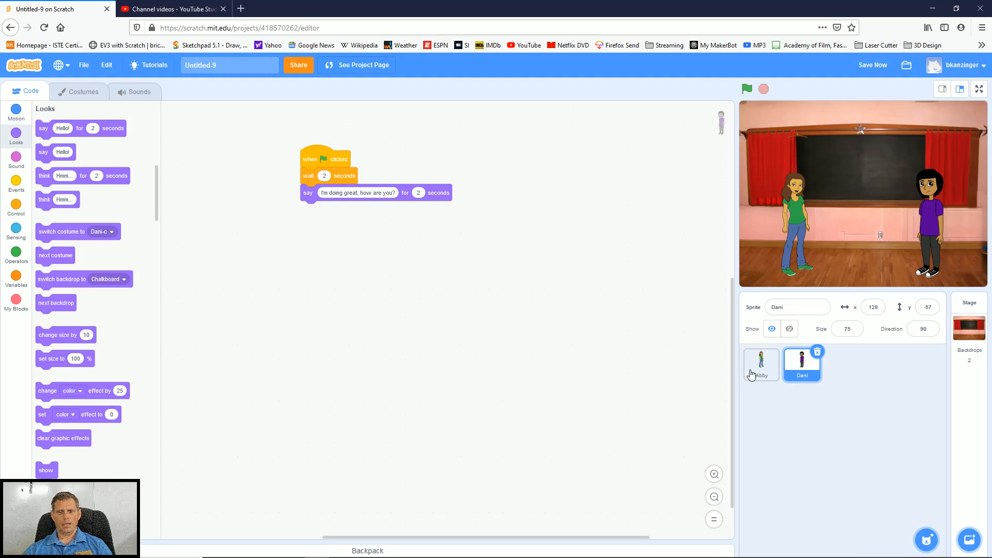
Append a 2-second wait and a 3-second 'Did you do that homework last night?' to Abby.
left_click(761, 364)
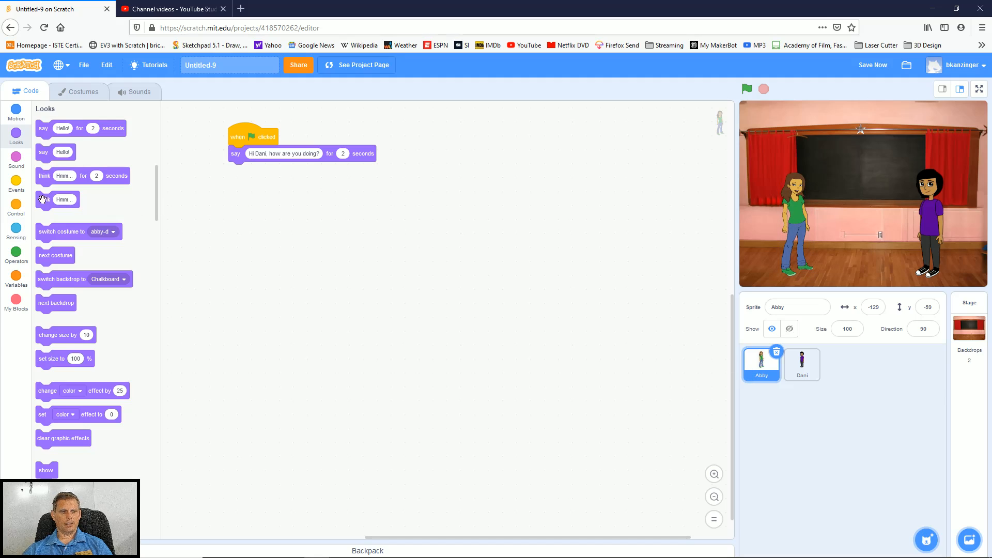
left_click(16, 184)
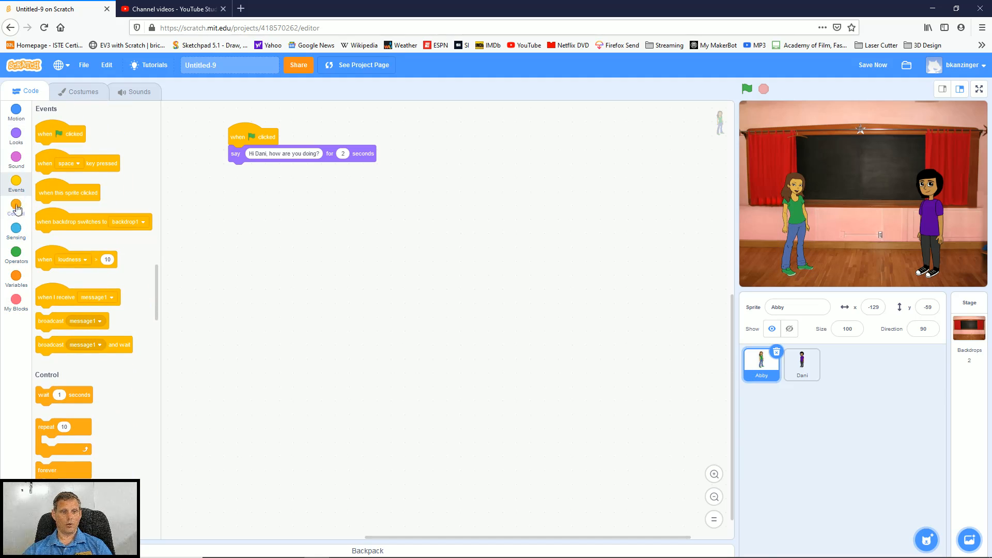
left_click(16, 209)
type("2")
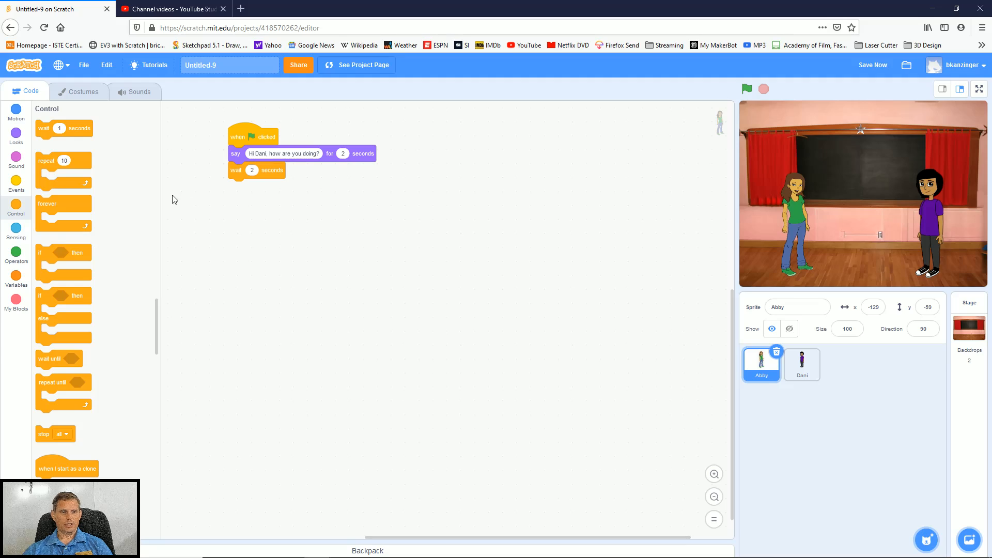
left_click(16, 134)
type("Did you do that homework last night?")
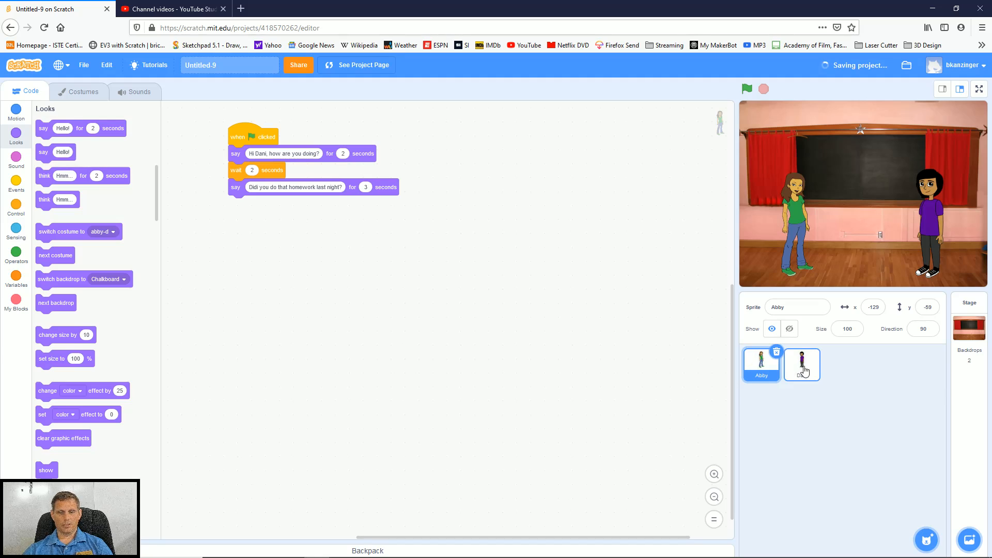
Append a 2-second wait and say 'It was hard, I have a lot of questions!' to Dani.
left_click(801, 364)
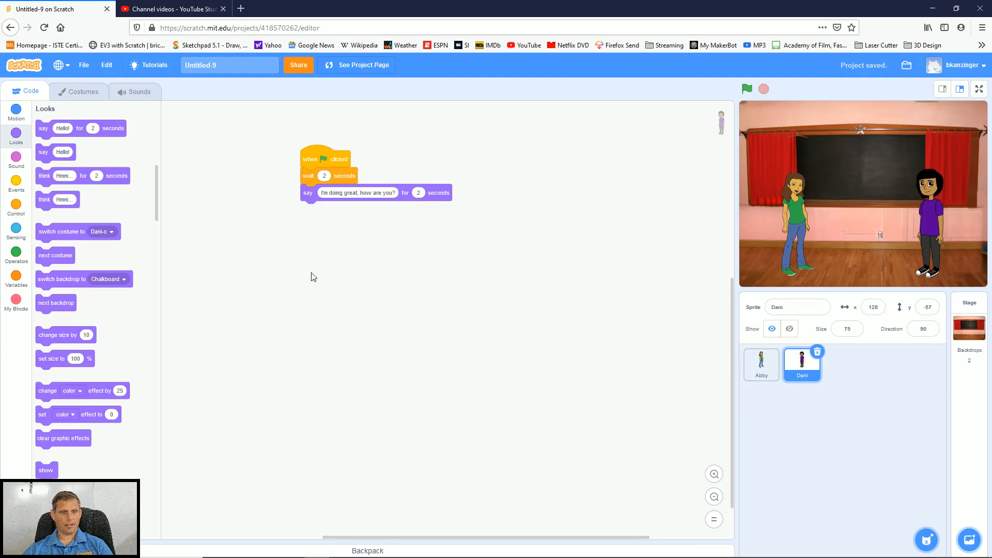
left_click(16, 208)
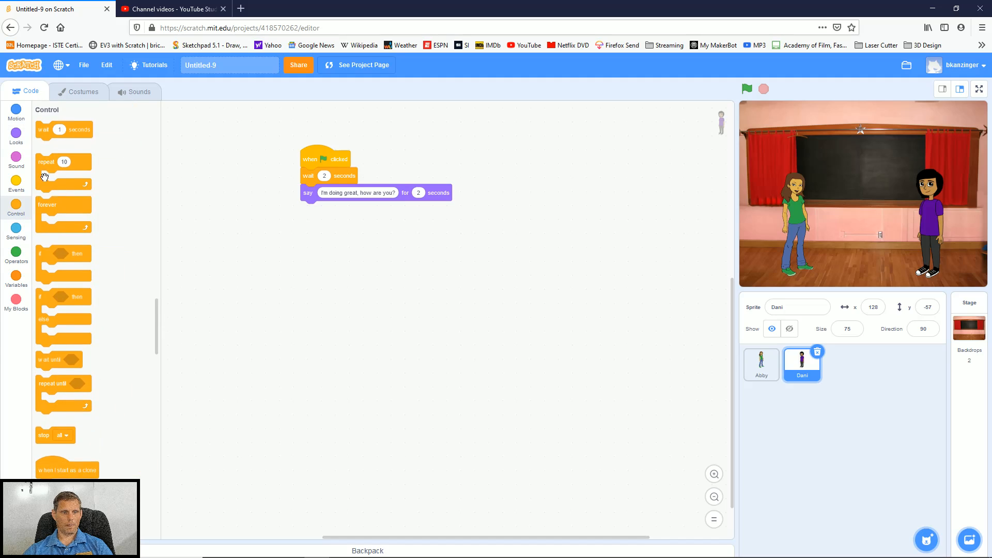
left_click_drag(63, 129, 329, 209)
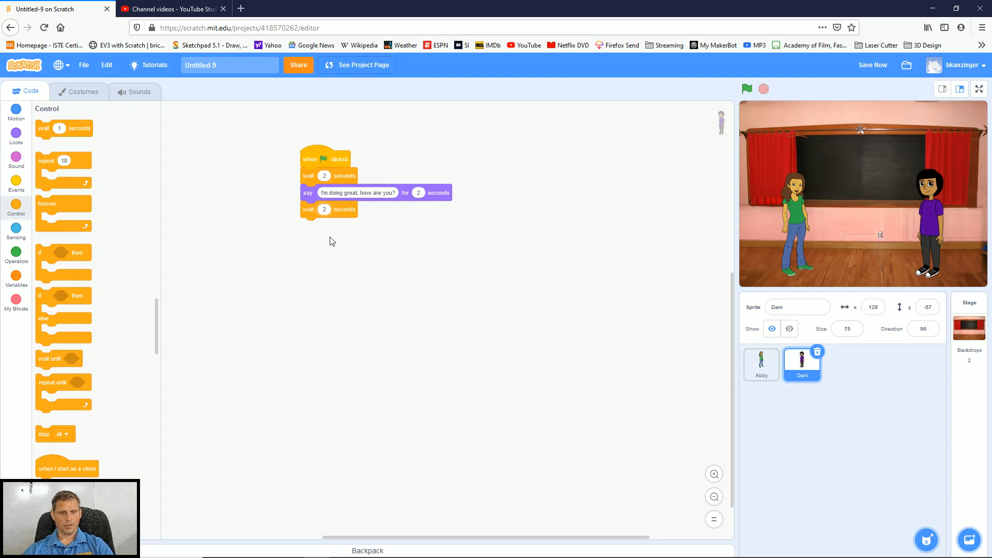
left_click(16, 133)
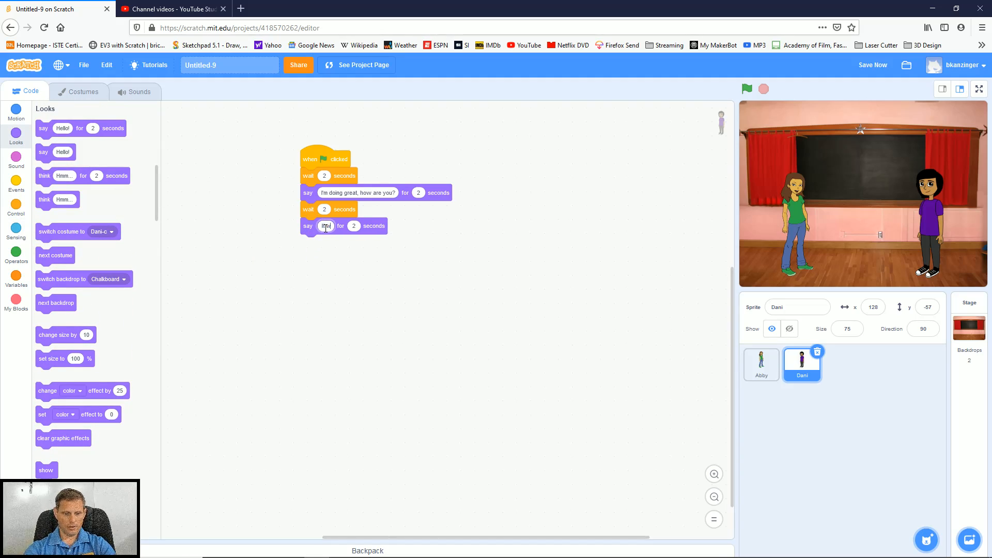
type("Inward")
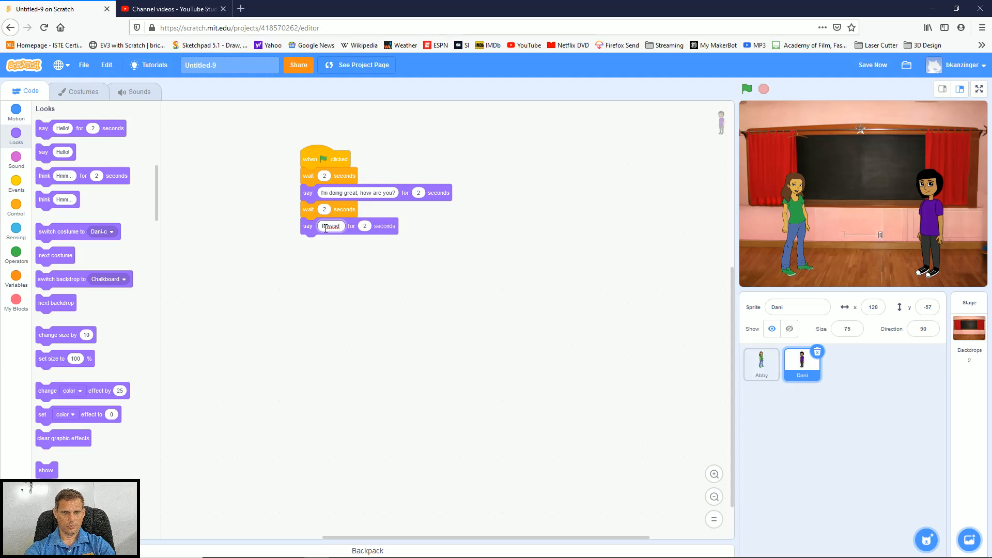
type("It was hard, I have a lot of q")
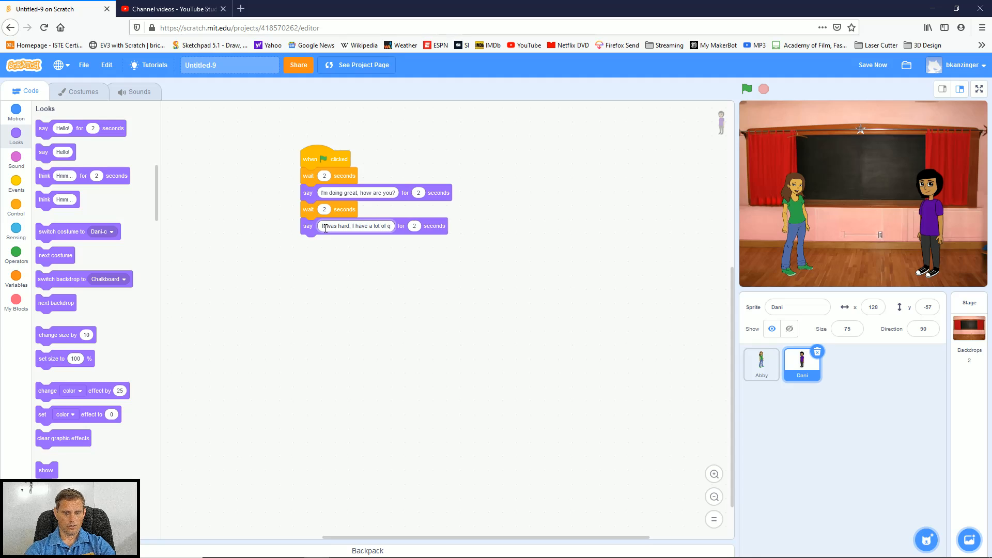
type("uestions!")
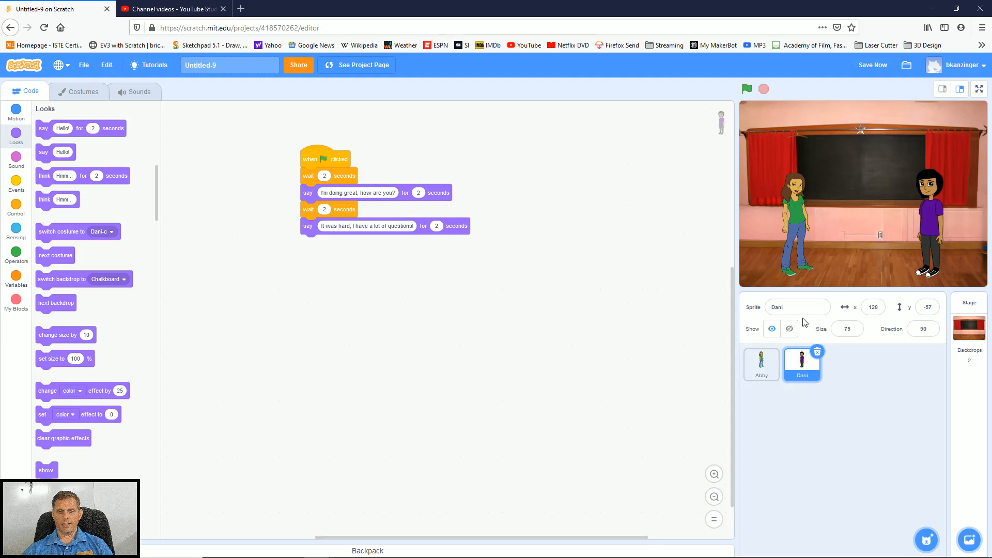
Compare with Abby's script, set Dani's second wait to 3 seconds, and run the dialogue.
left_click(747, 88)
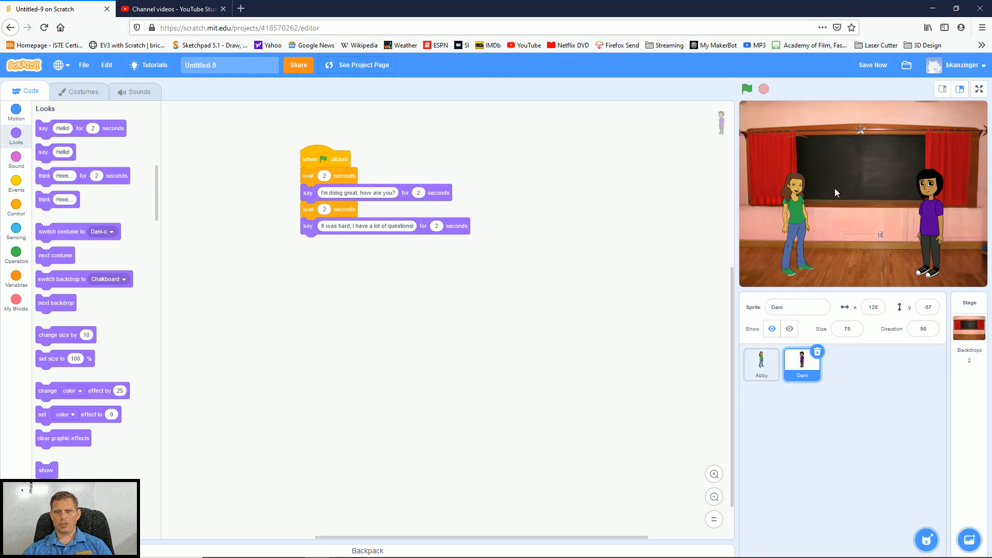
mouse_move(881, 205)
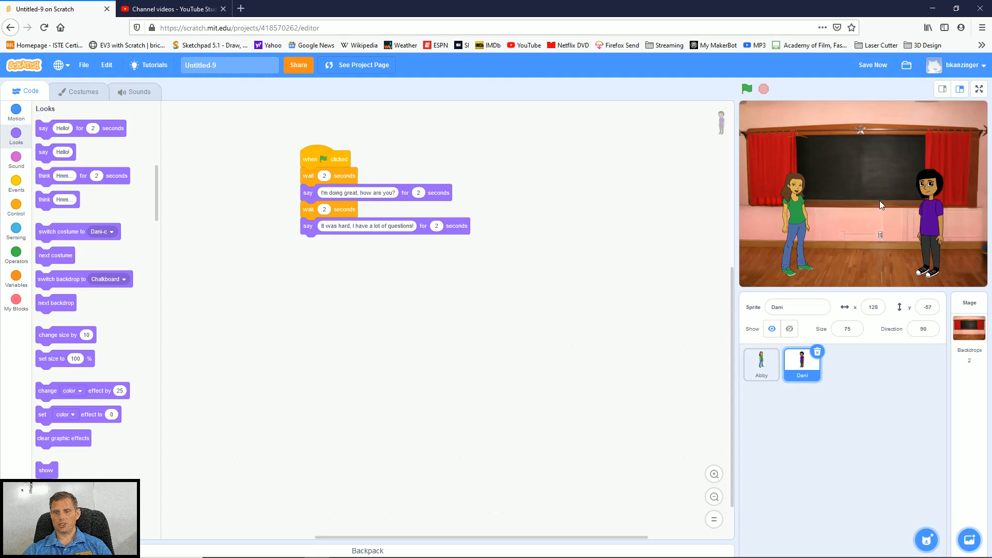
left_click(761, 363)
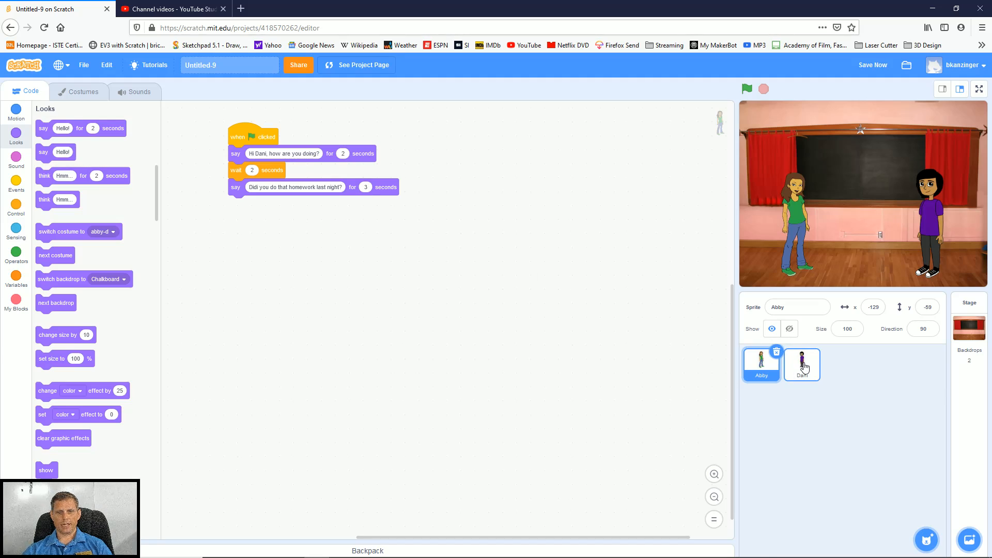
left_click(801, 364)
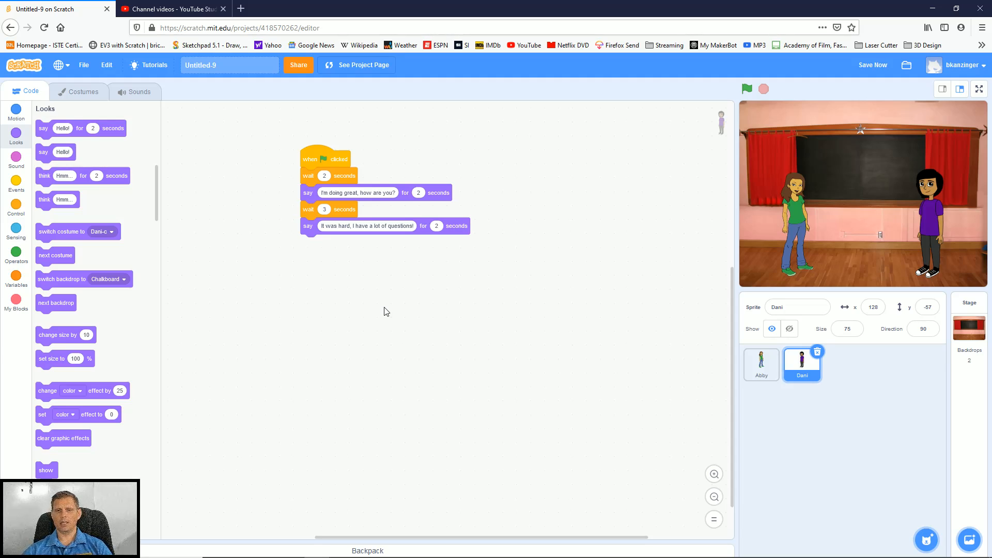
left_click(746, 88)
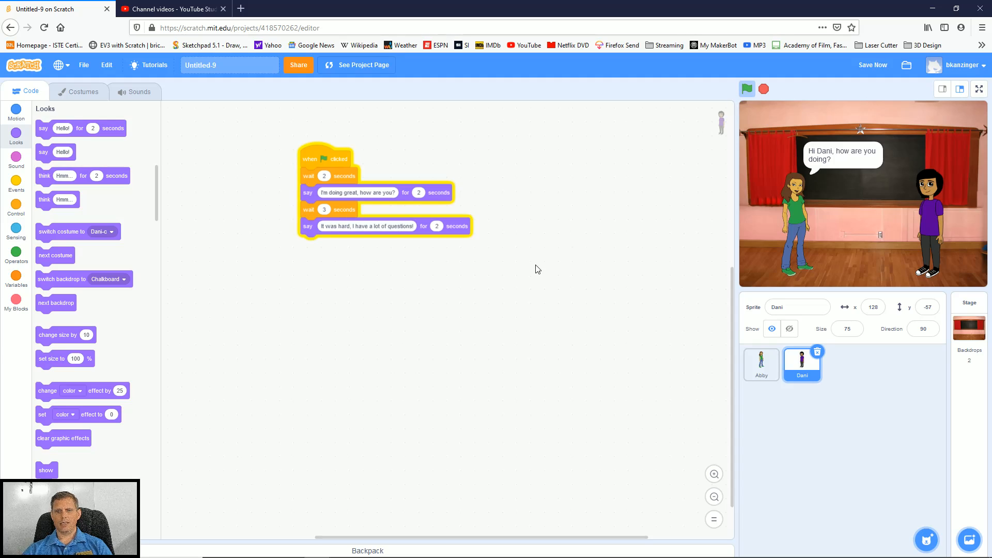